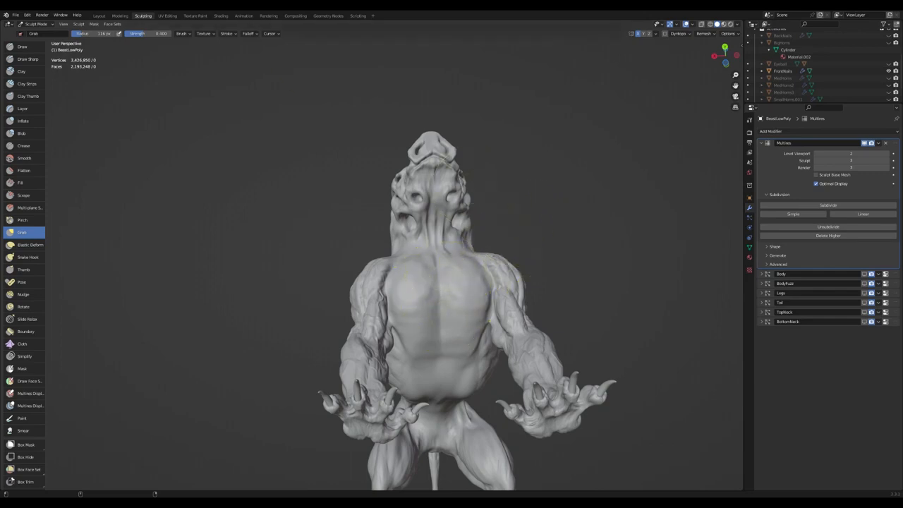
Select the Clay Strips brush from the Sculpt Mode toolbar
click(15, 14)
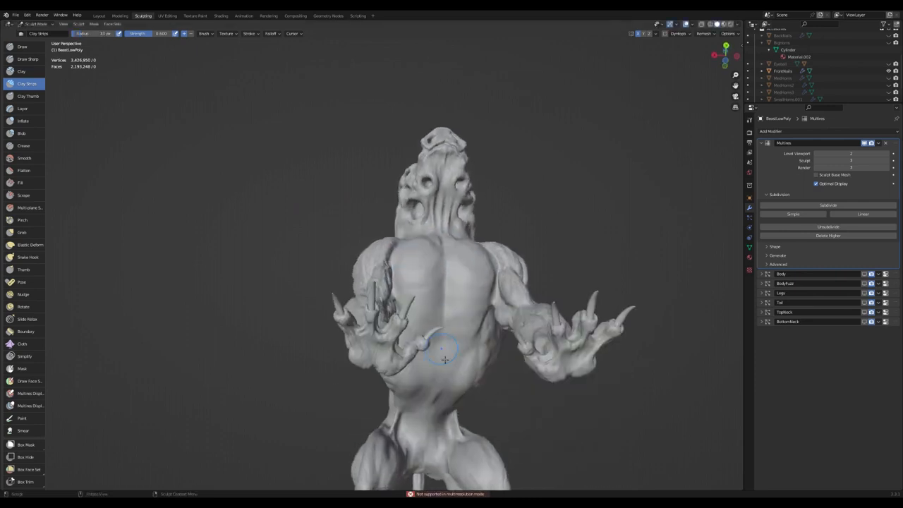
Build up clay-strip masses over the creature's upper and lower back muscles
drag(444, 353, 449, 284)
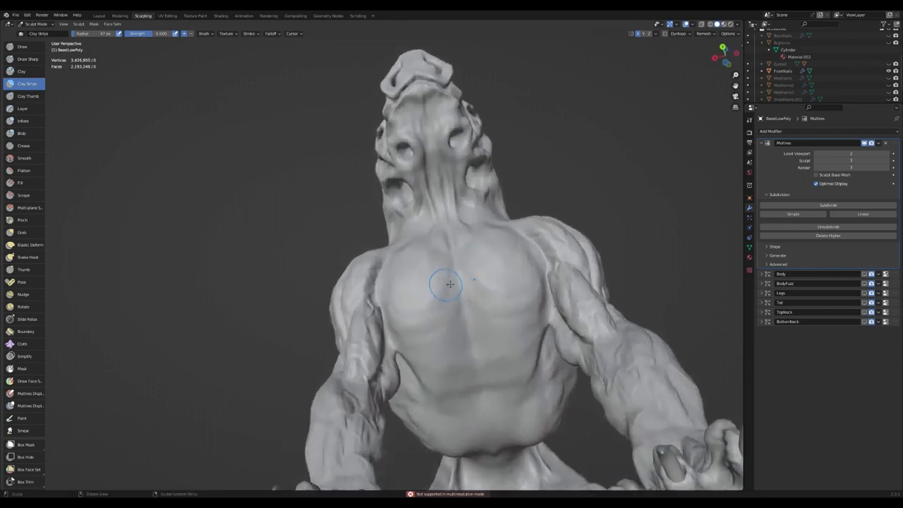
drag(450, 284, 435, 344)
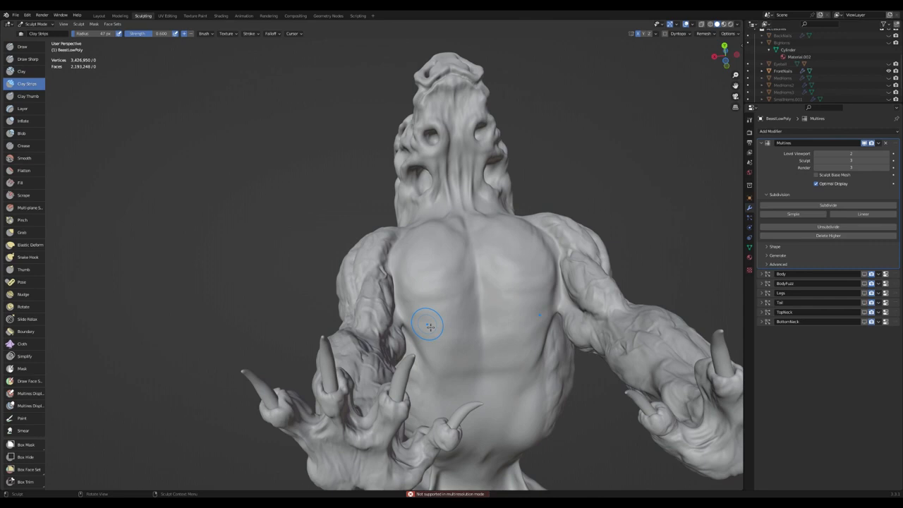
click(22, 232)
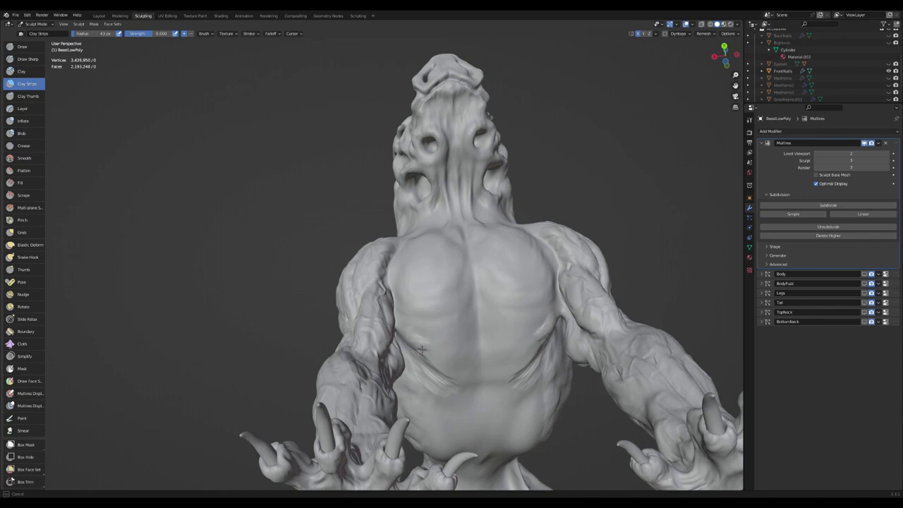
mouse_move(437, 356)
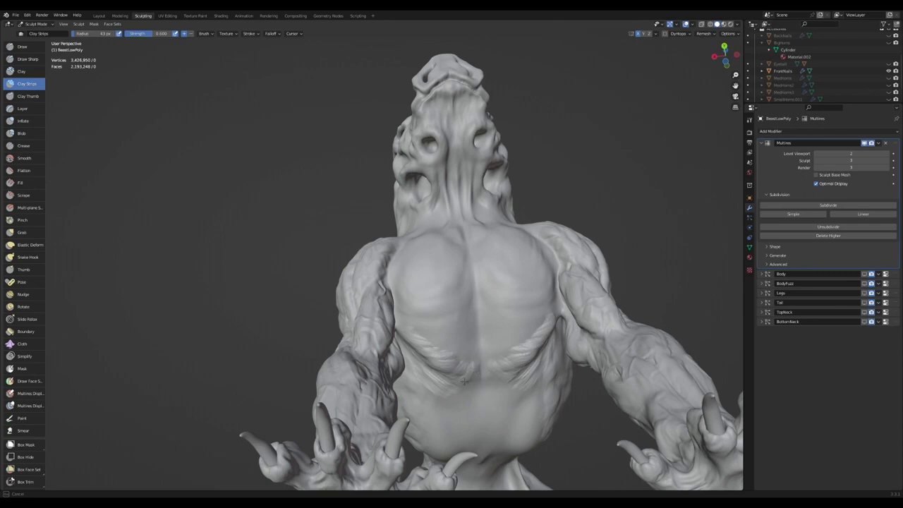
mouse_move(459, 303)
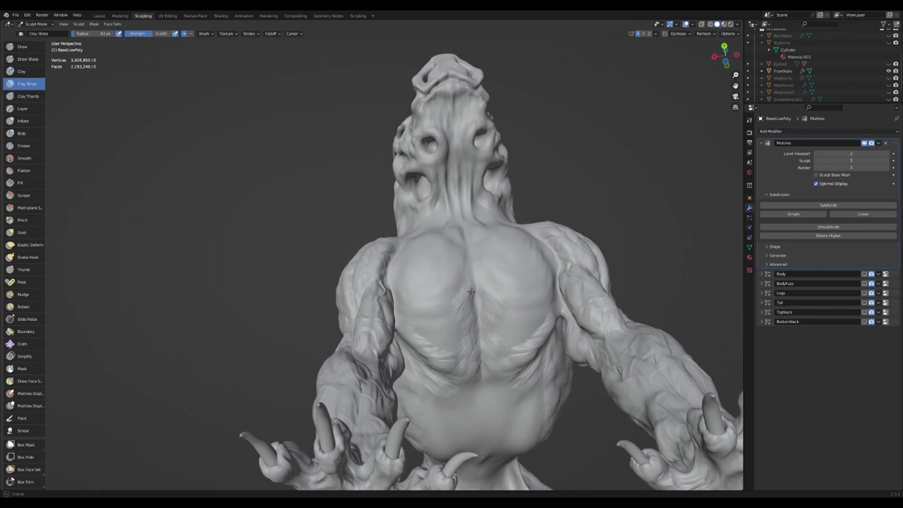
mouse_move(441, 285)
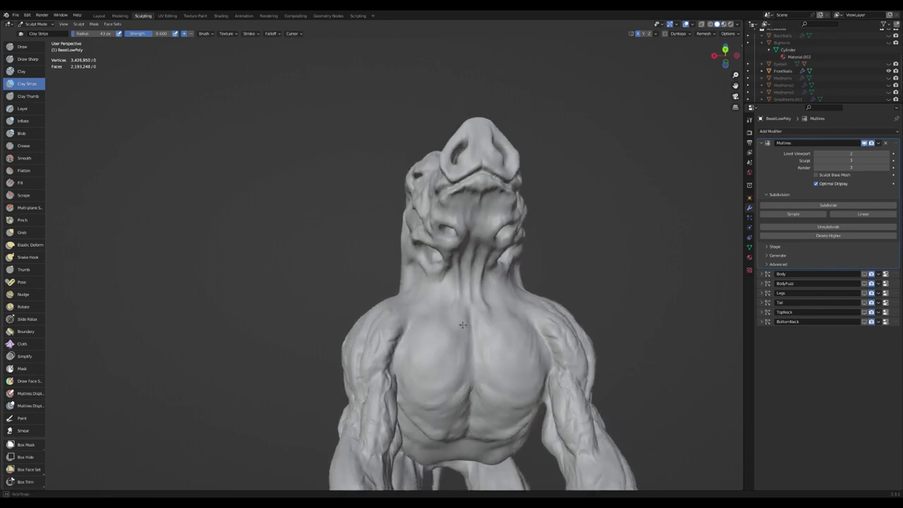
Orbit around the head, then sculpt clay-strip definition into the pectoral muscles
drag(462, 325, 459, 336)
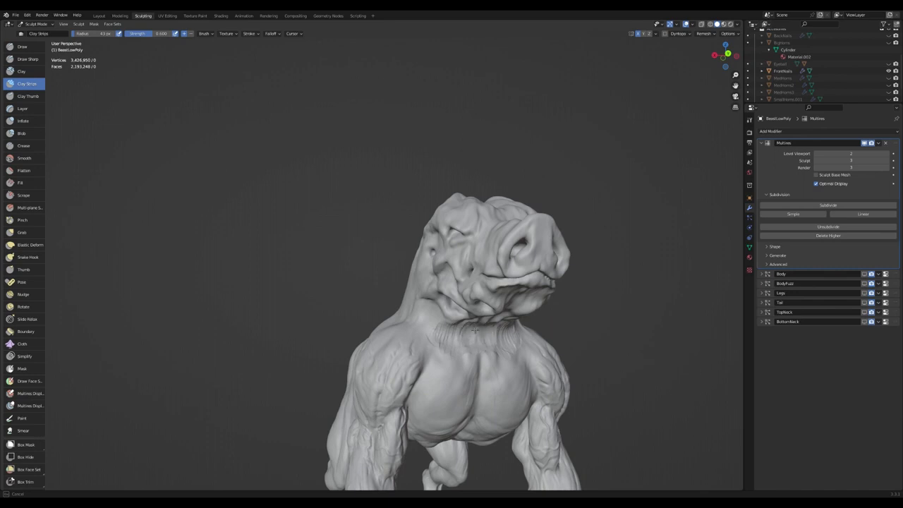
drag(476, 330, 487, 346)
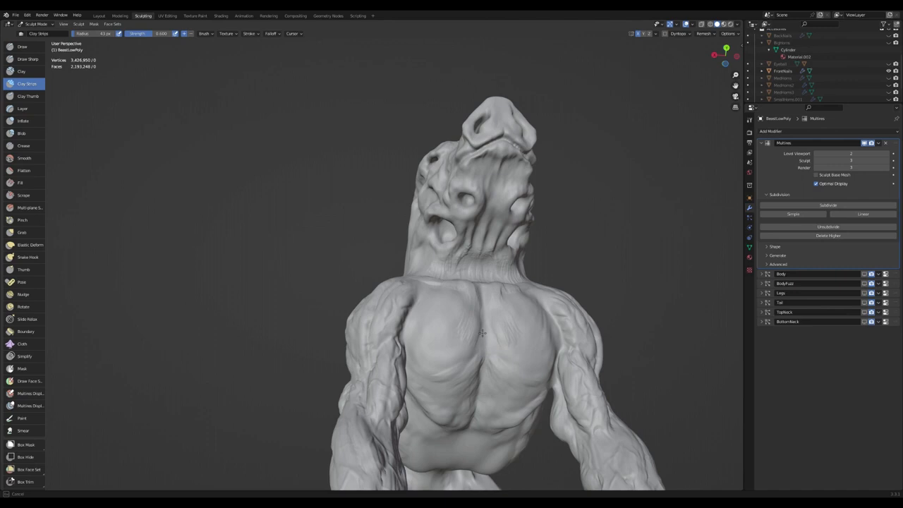
mouse_move(503, 312)
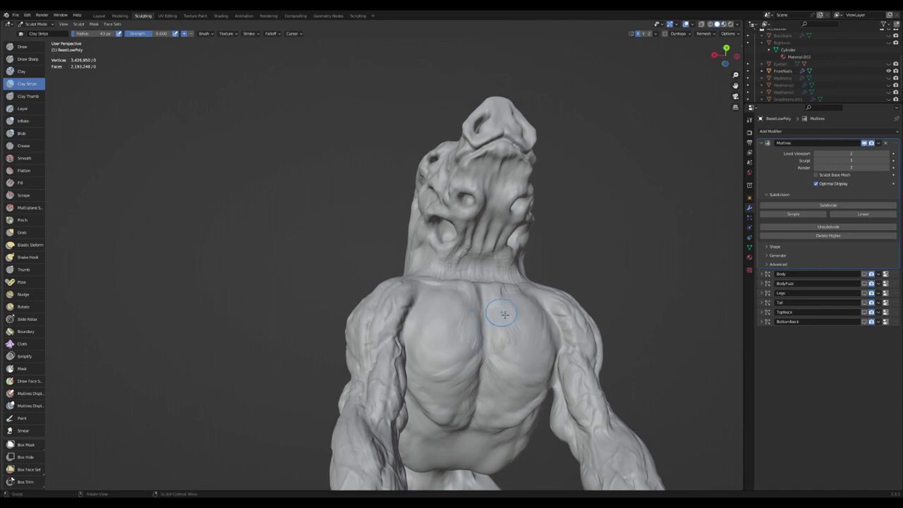
drag(505, 313, 491, 329)
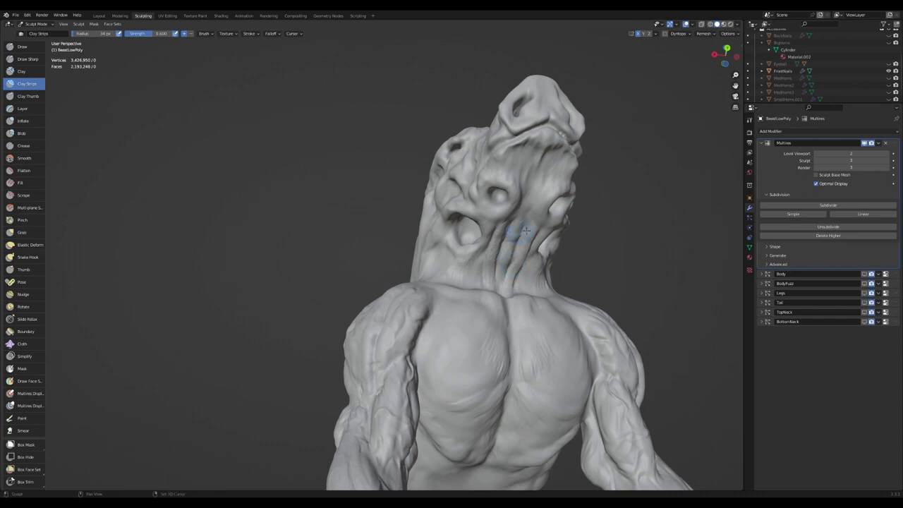
Turn the creature forward and build up the shoulder muscle beside the head
drag(526, 231, 460, 362)
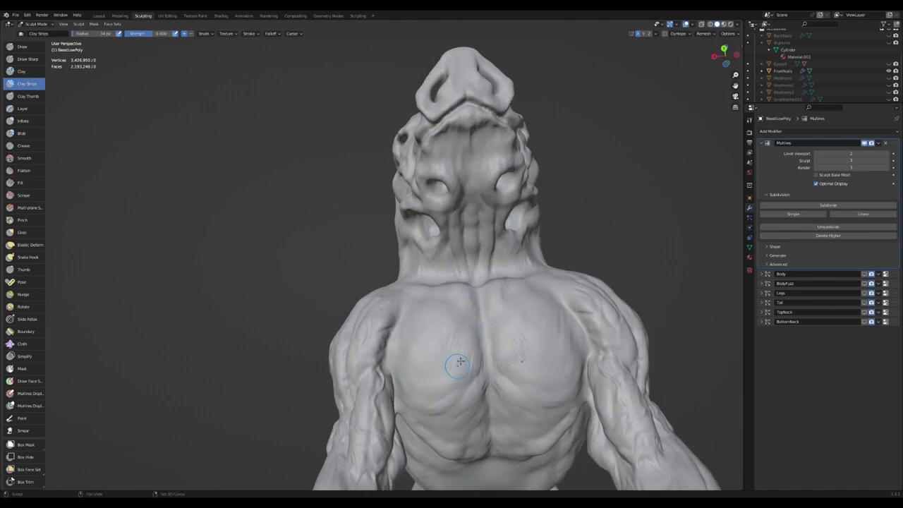
mouse_move(469, 337)
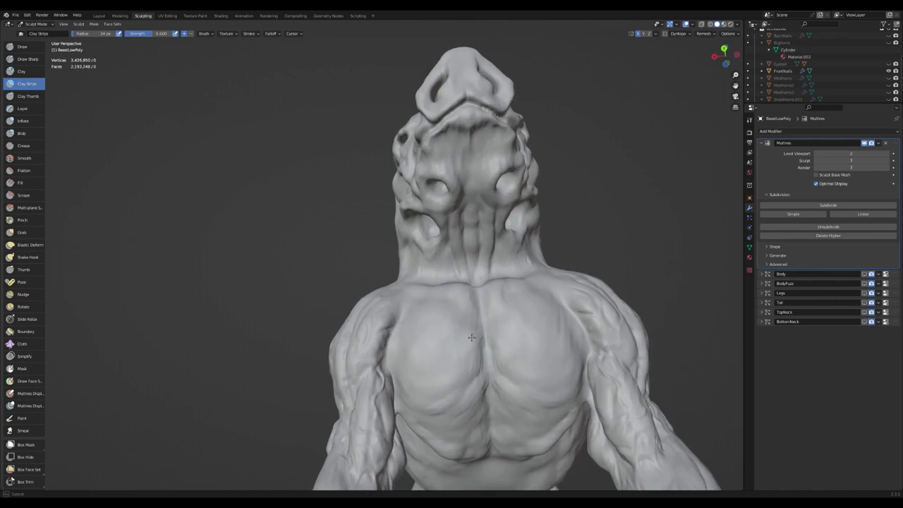
mouse_move(466, 349)
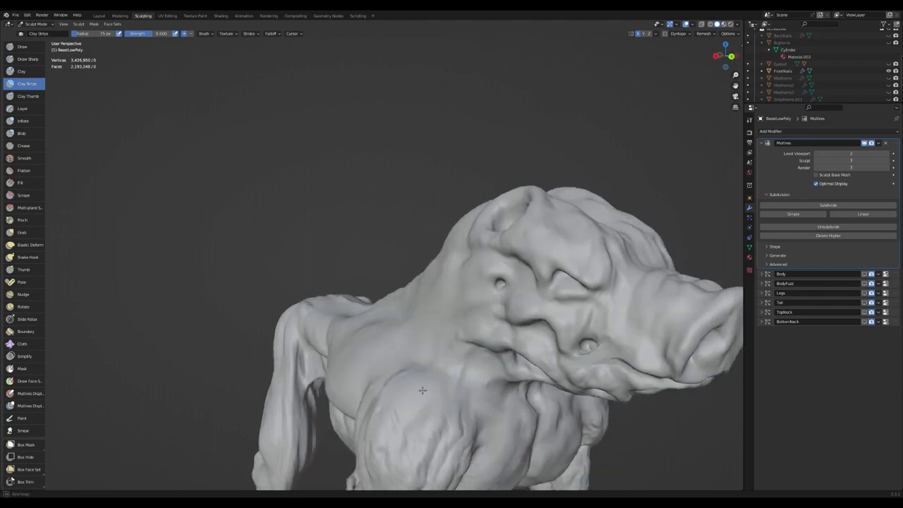
drag(422, 390, 448, 414)
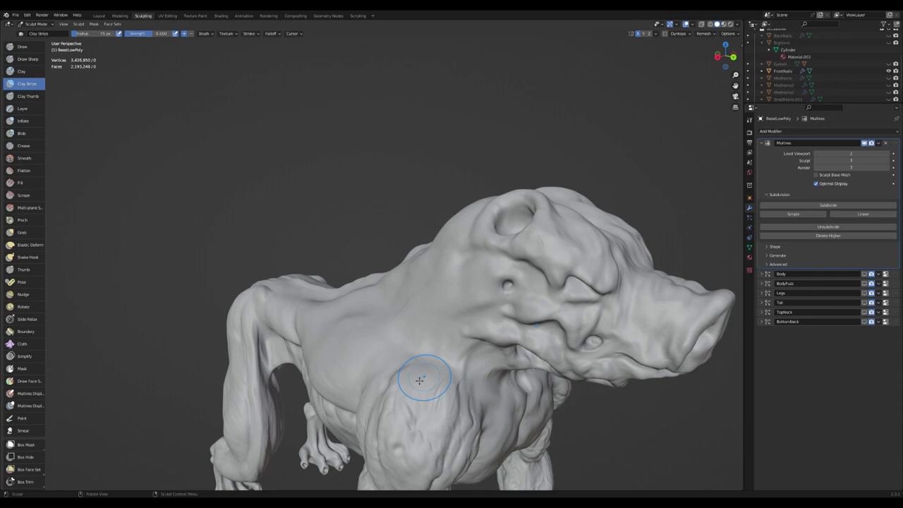
mouse_move(416, 379)
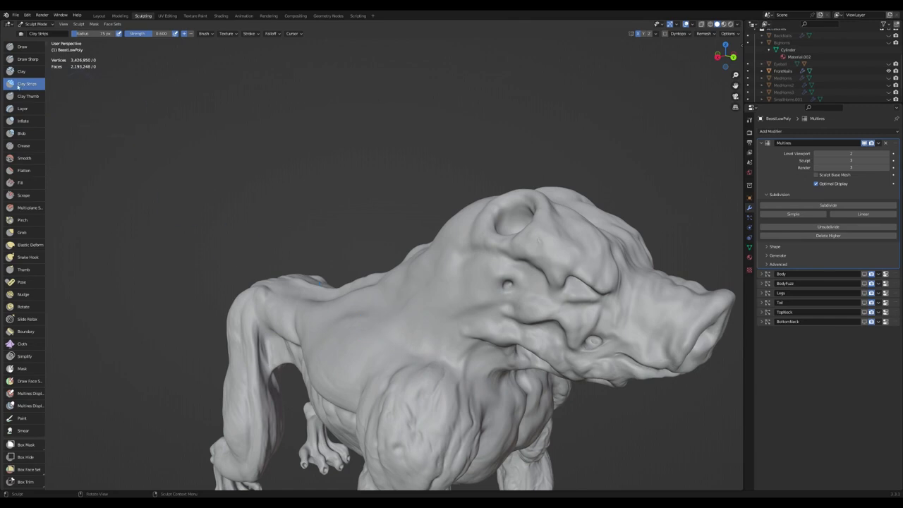
Switch to Draw Sharp, carve fine neck creases, and look up at the head
click(21, 59)
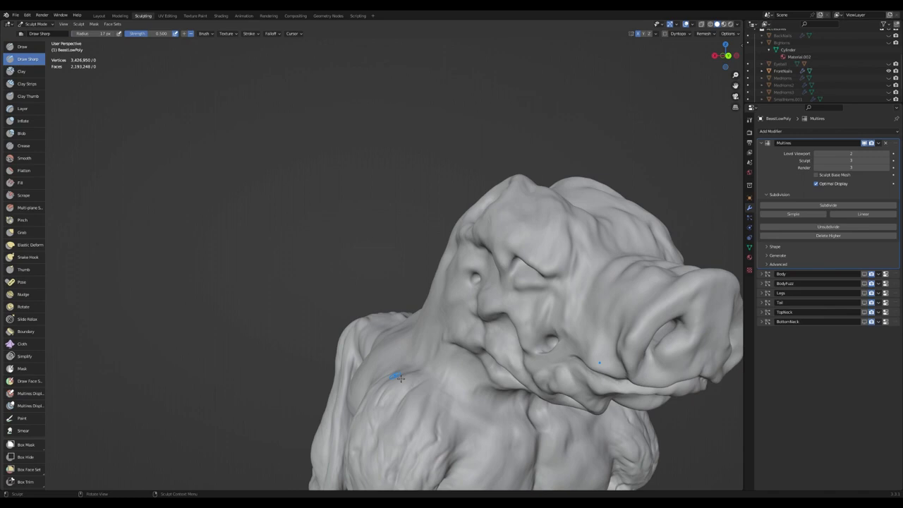
mouse_move(419, 429)
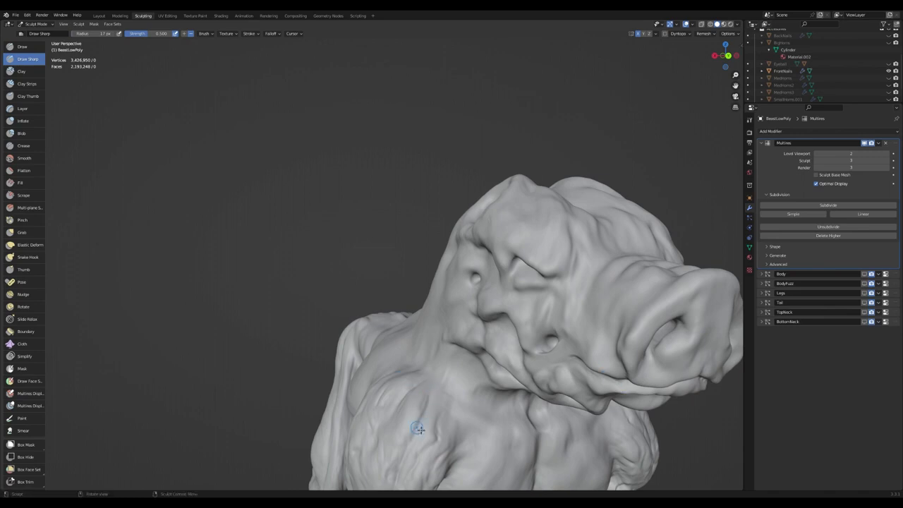
mouse_move(432, 405)
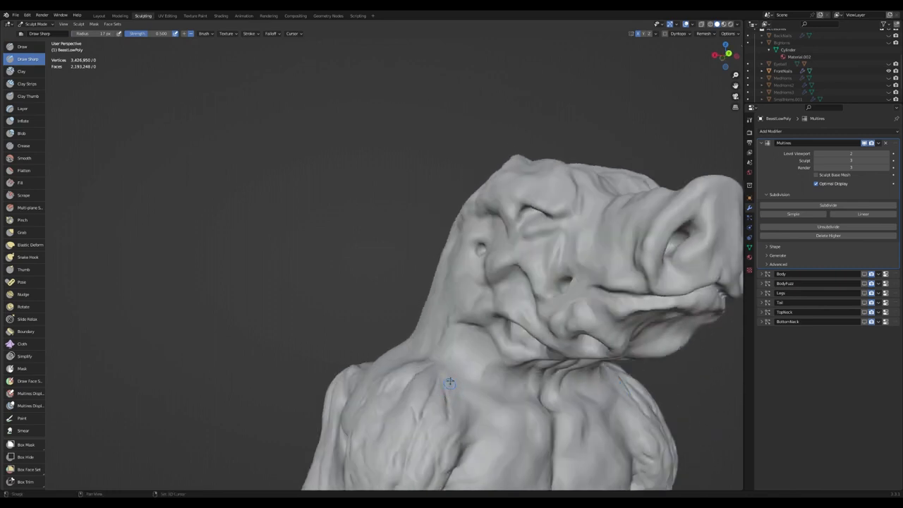
drag(451, 382, 385, 305)
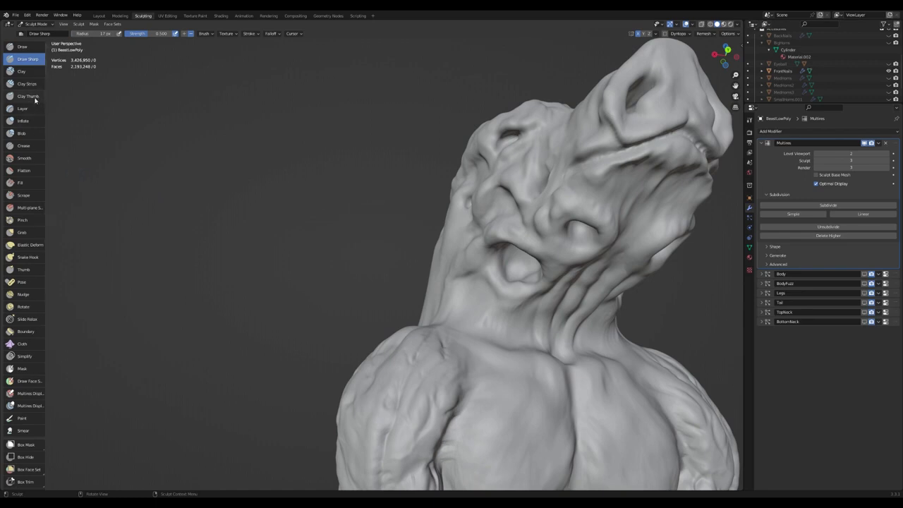
With the Draw brush, stroke raised cords on the upper chest and throat while orbiting the neck
click(22, 46)
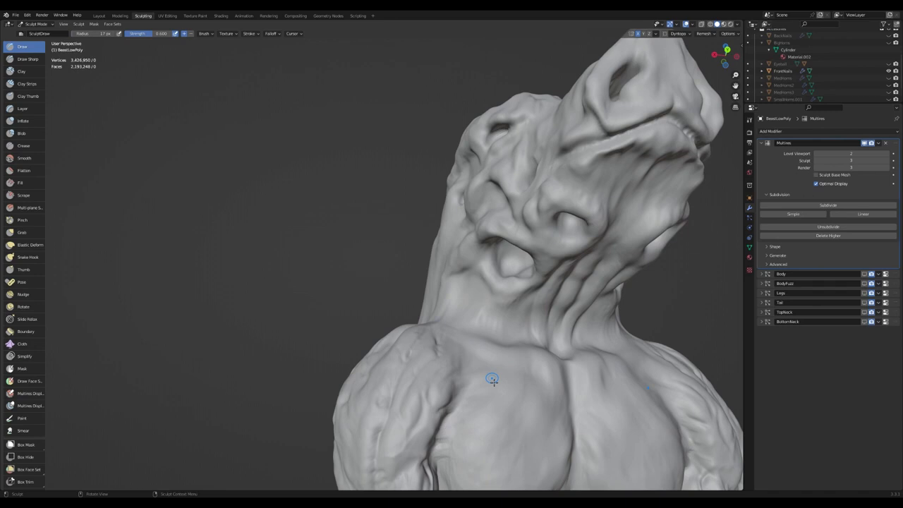
mouse_move(464, 386)
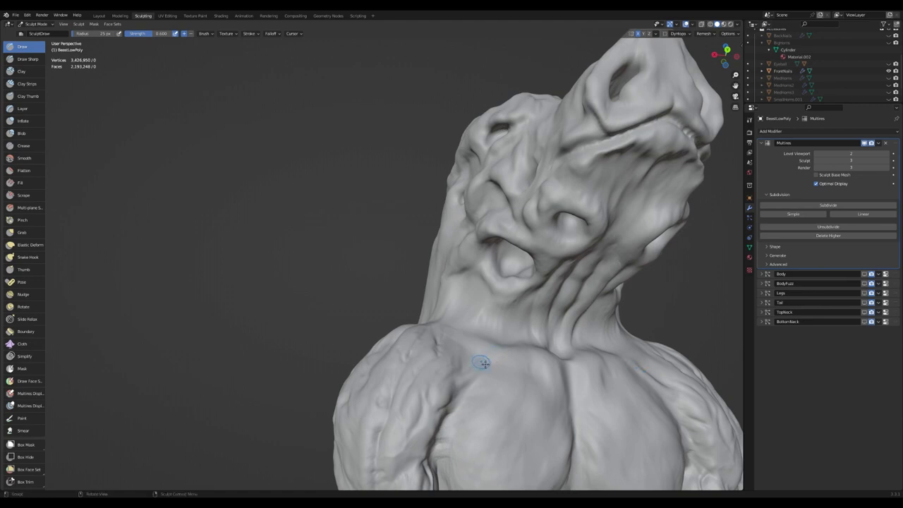
drag(480, 363, 526, 376)
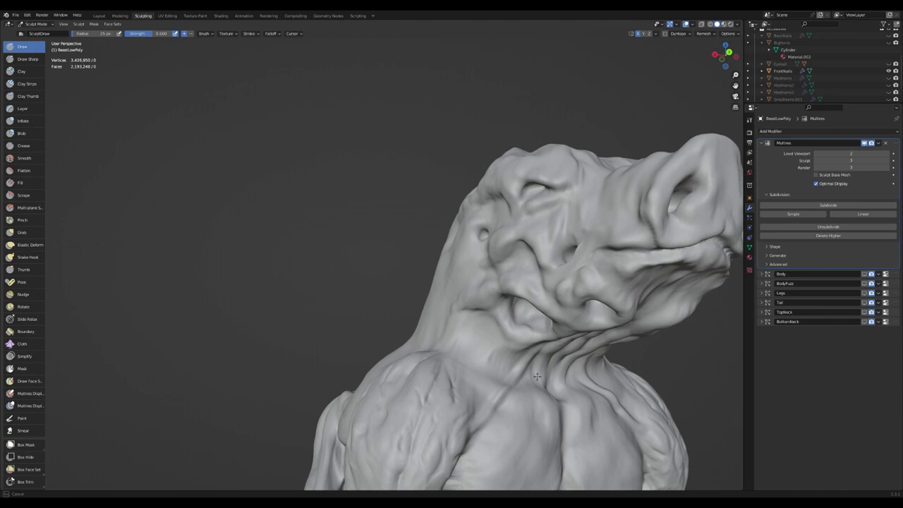
drag(536, 374, 533, 275)
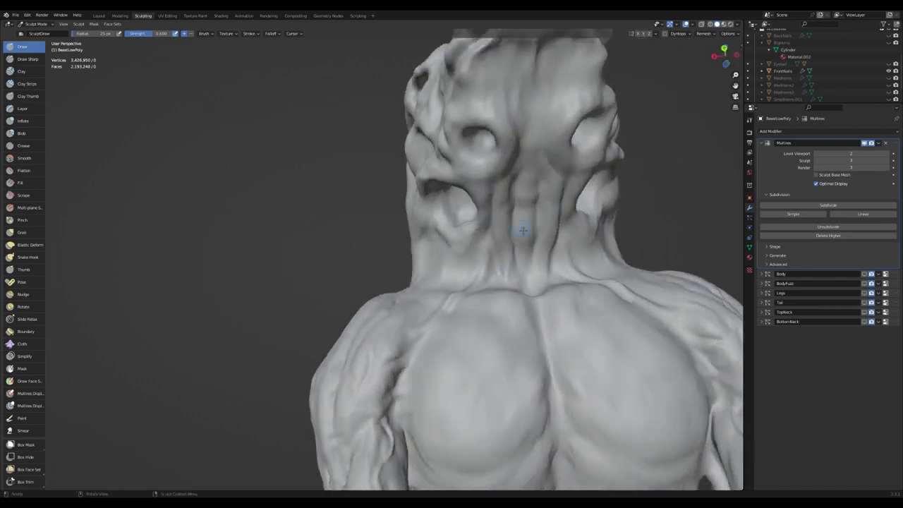
mouse_move(547, 211)
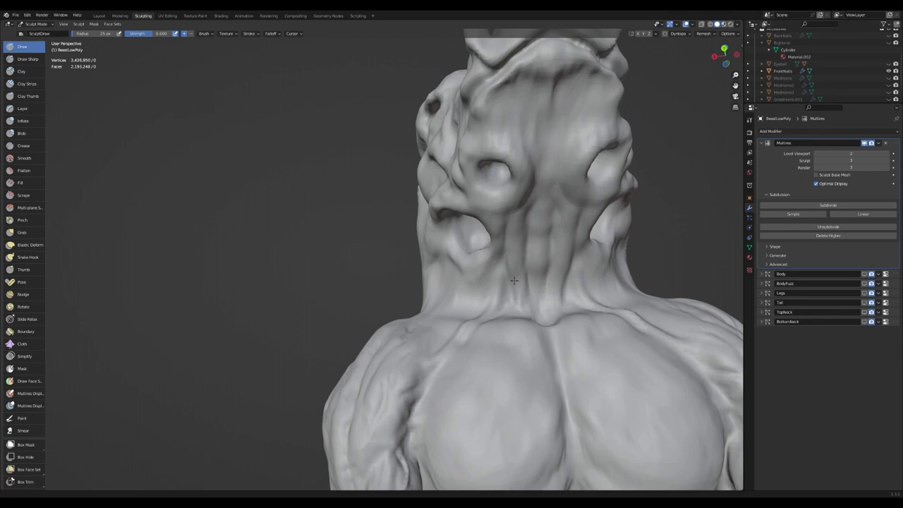
drag(514, 281, 506, 353)
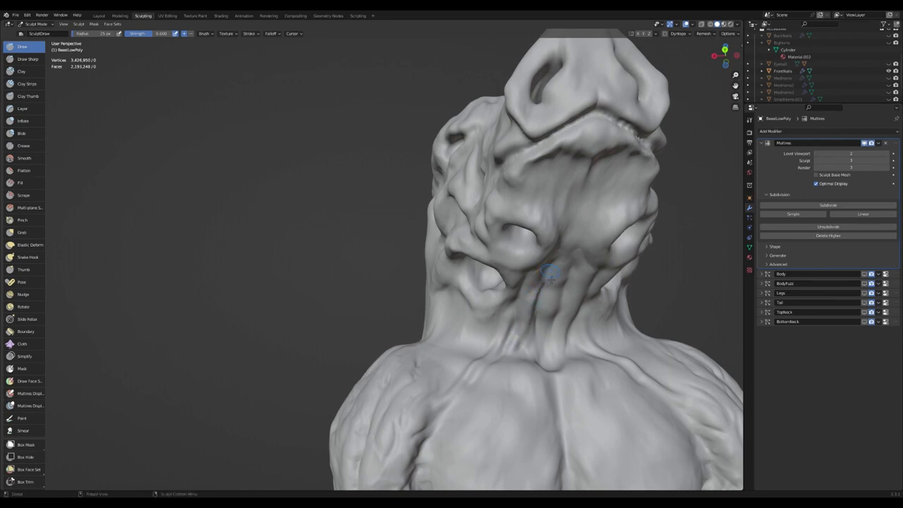
Orbit to view the creature's head and throat from the side
drag(550, 275, 529, 258)
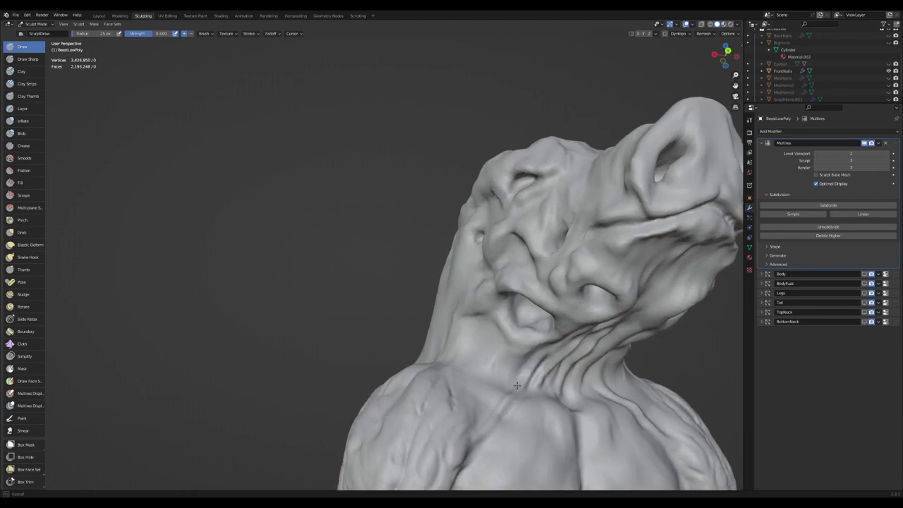
mouse_move(503, 358)
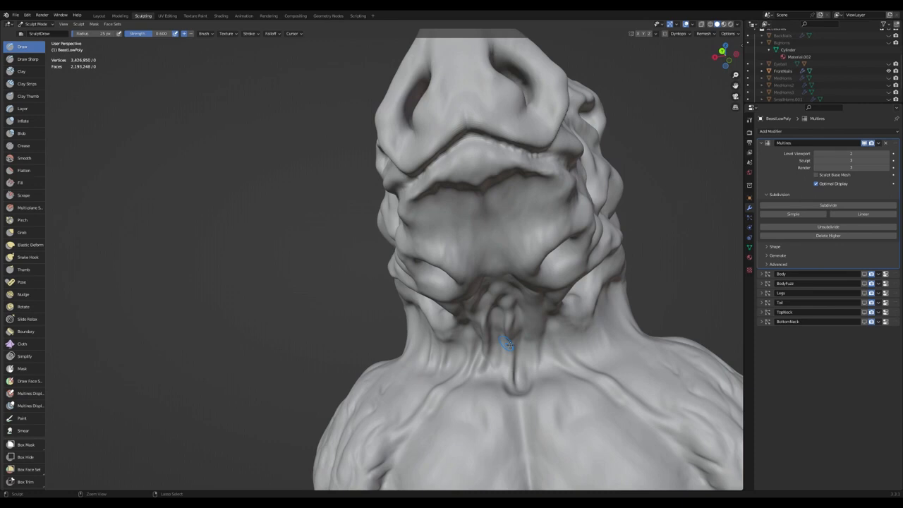
mouse_move(516, 395)
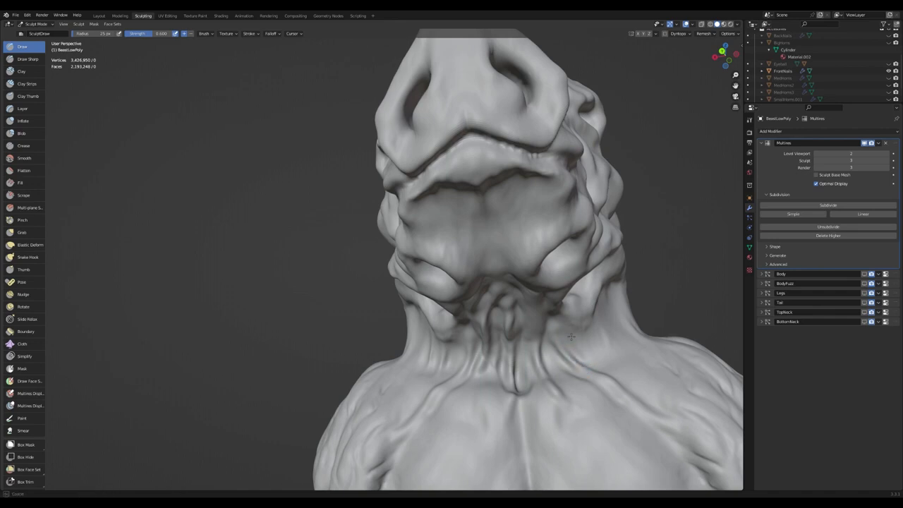
mouse_move(604, 332)
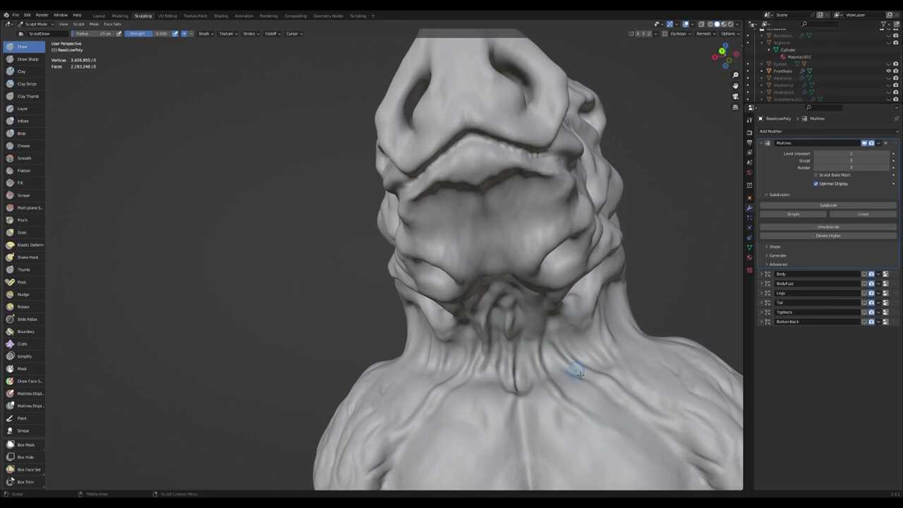
mouse_move(627, 423)
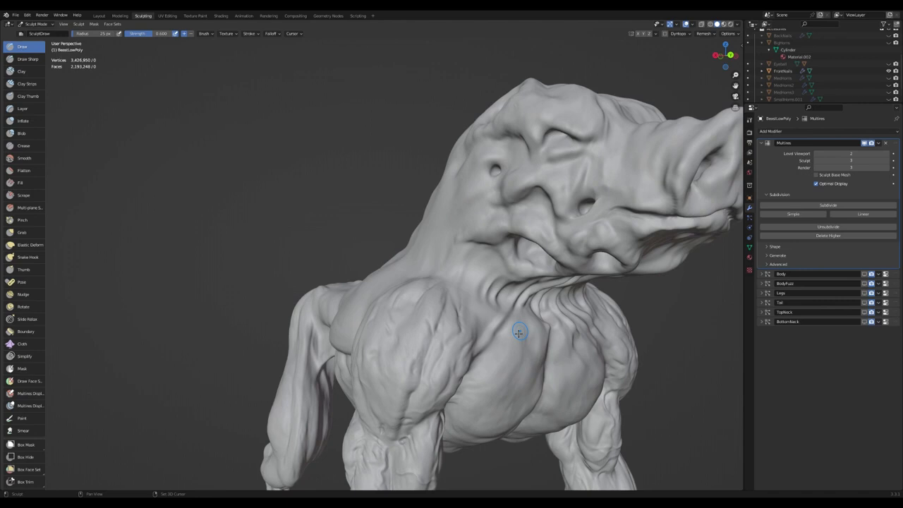
Orbit around the torso, viewing the chest from above, both sides and the front
drag(518, 332, 498, 300)
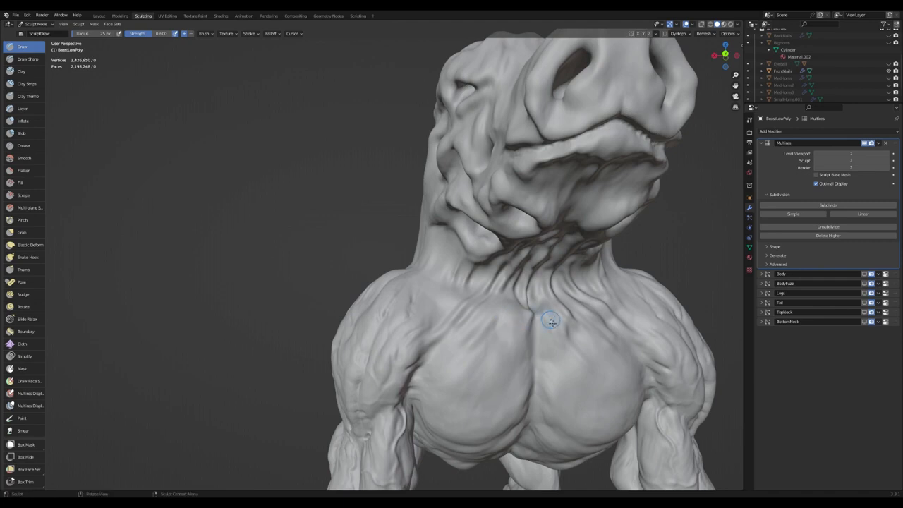
drag(553, 321, 552, 295)
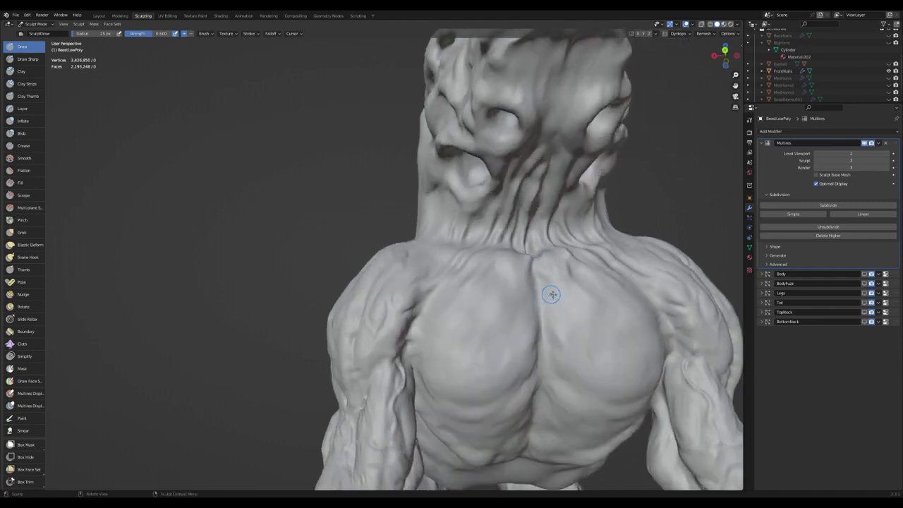
mouse_move(559, 337)
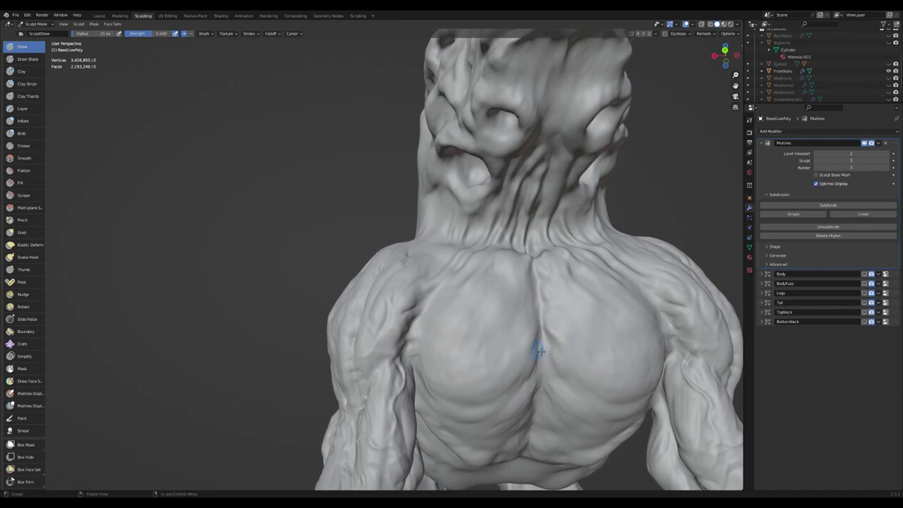
drag(539, 353, 529, 259)
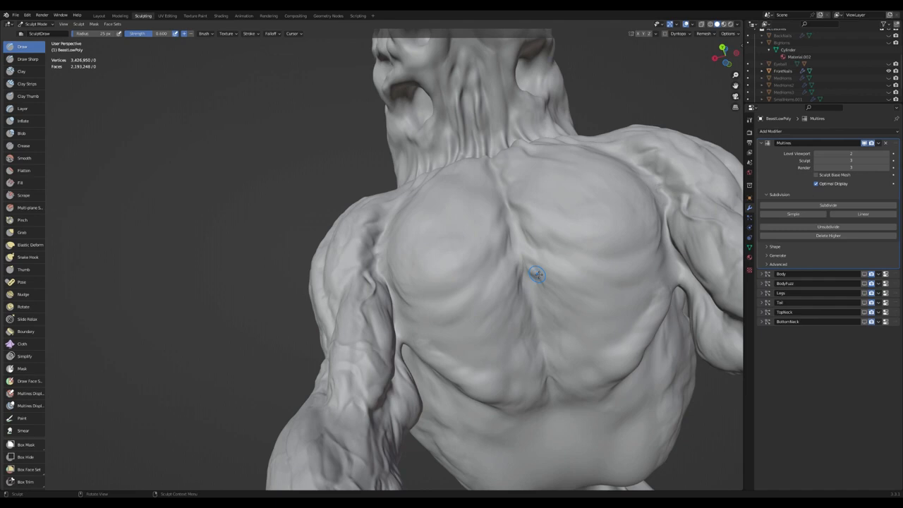
mouse_move(536, 291)
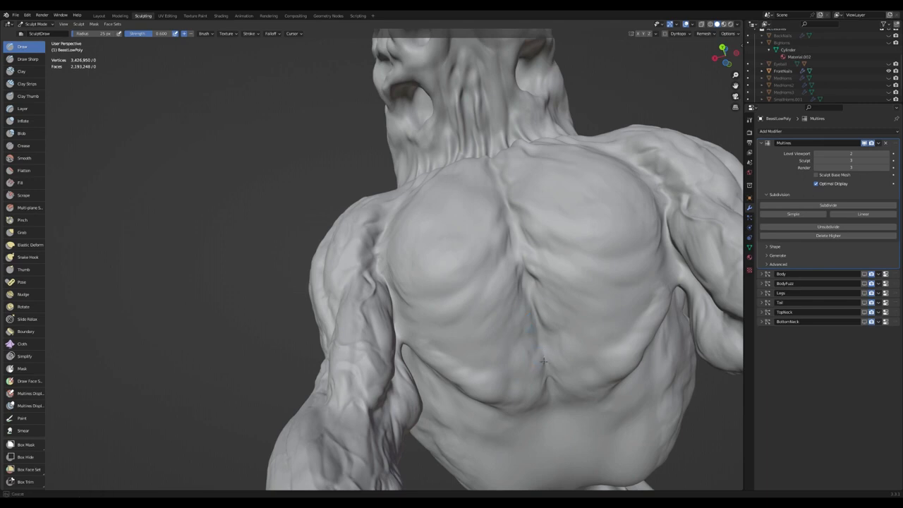
mouse_move(556, 393)
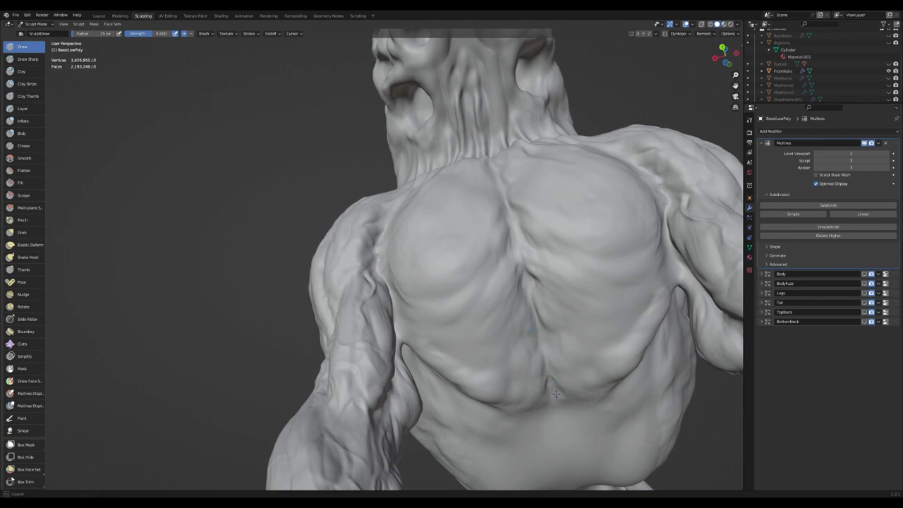
mouse_move(573, 410)
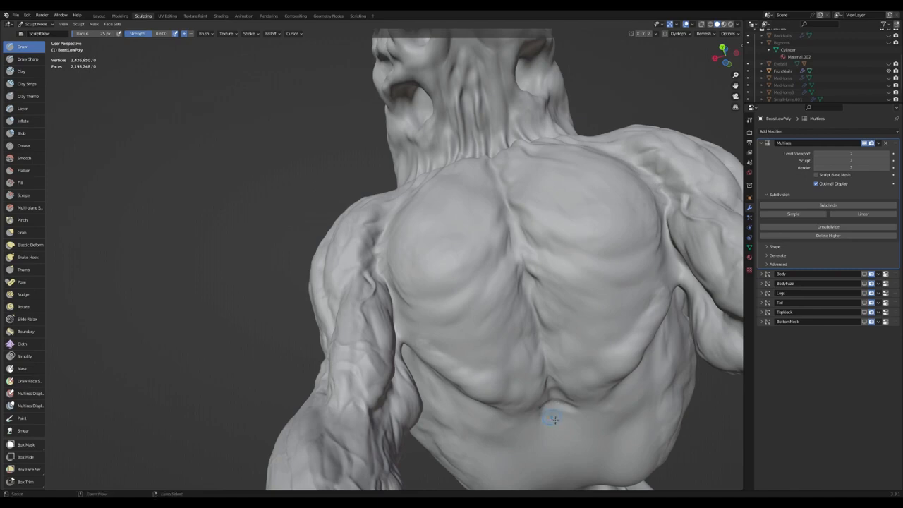
mouse_move(537, 374)
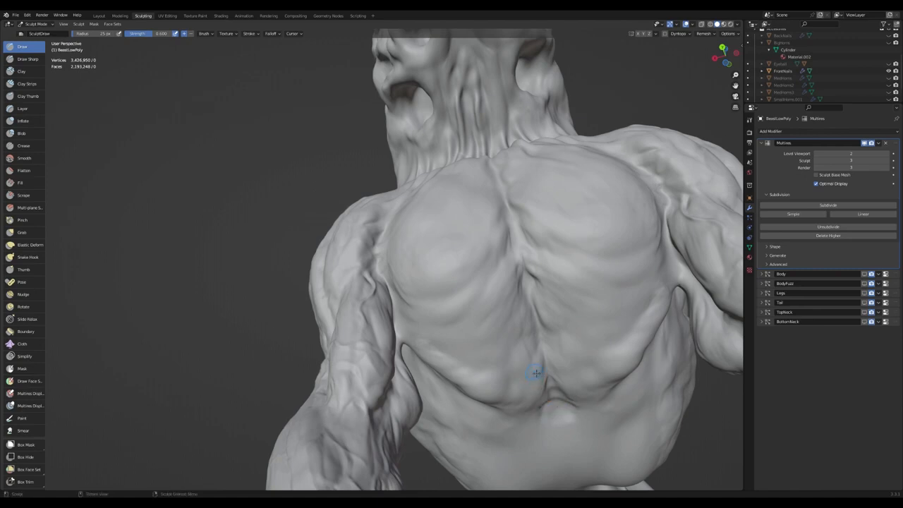
drag(536, 374, 476, 353)
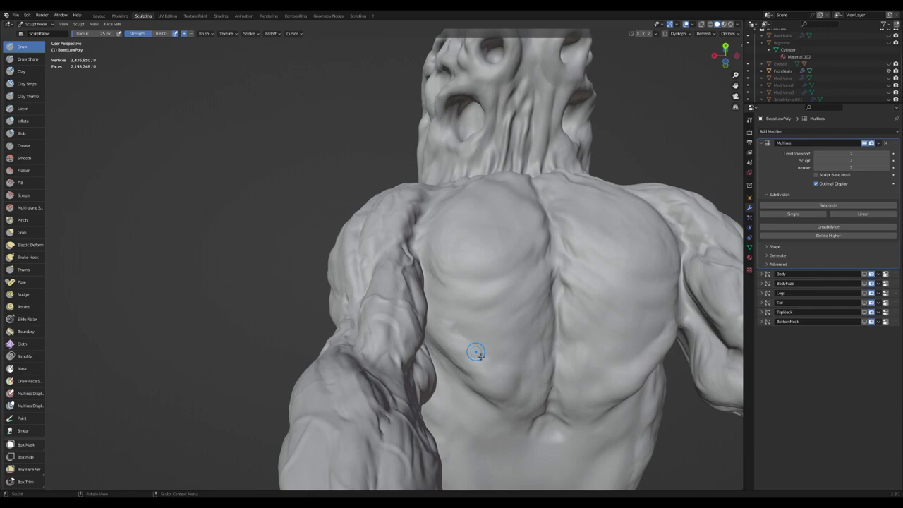
mouse_move(473, 364)
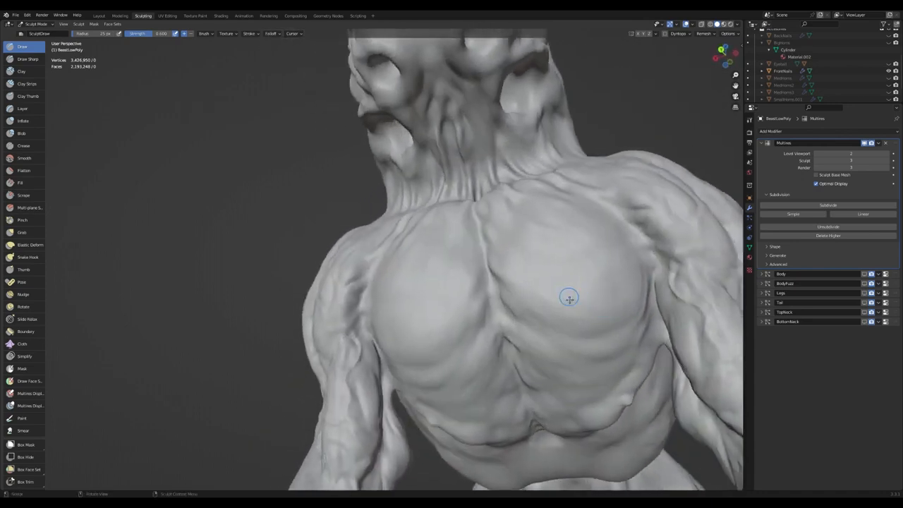
drag(570, 298, 535, 261)
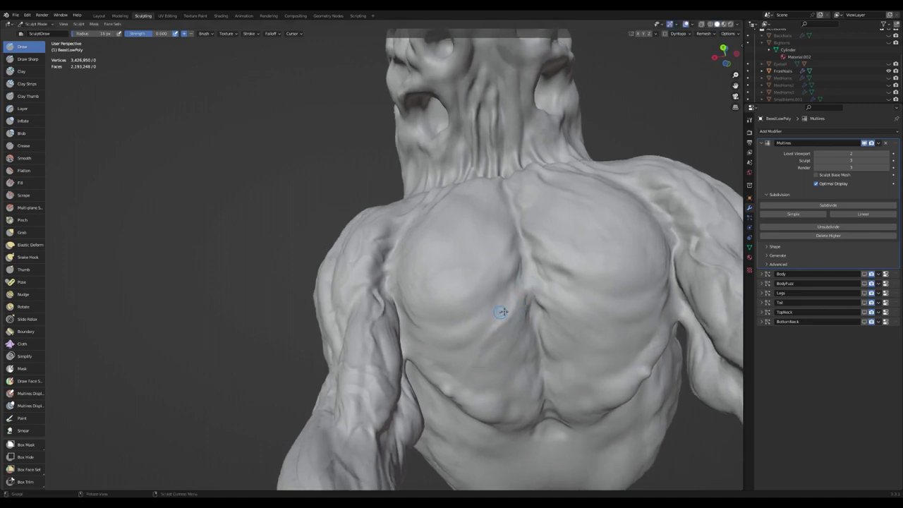
drag(501, 312, 500, 319)
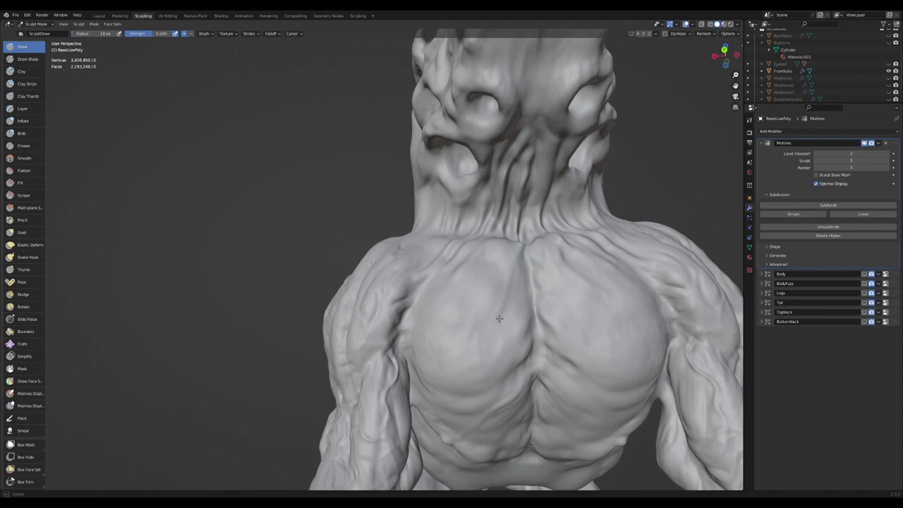
mouse_move(481, 348)
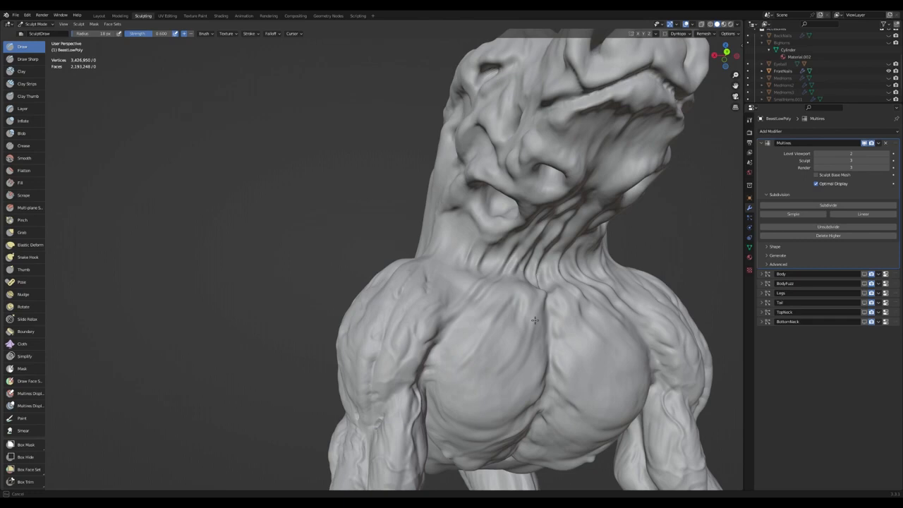
Orbit between underside, side and front views of the neck and chest
drag(535, 319, 578, 375)
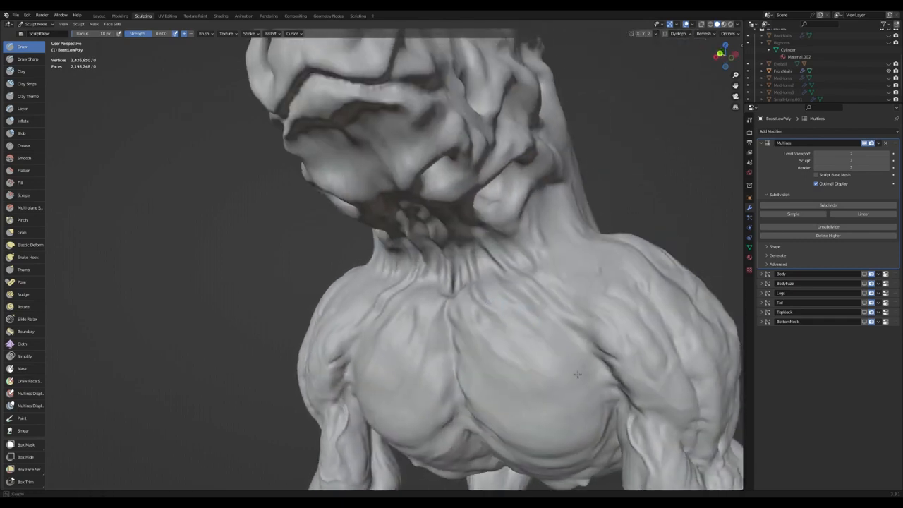
mouse_move(461, 295)
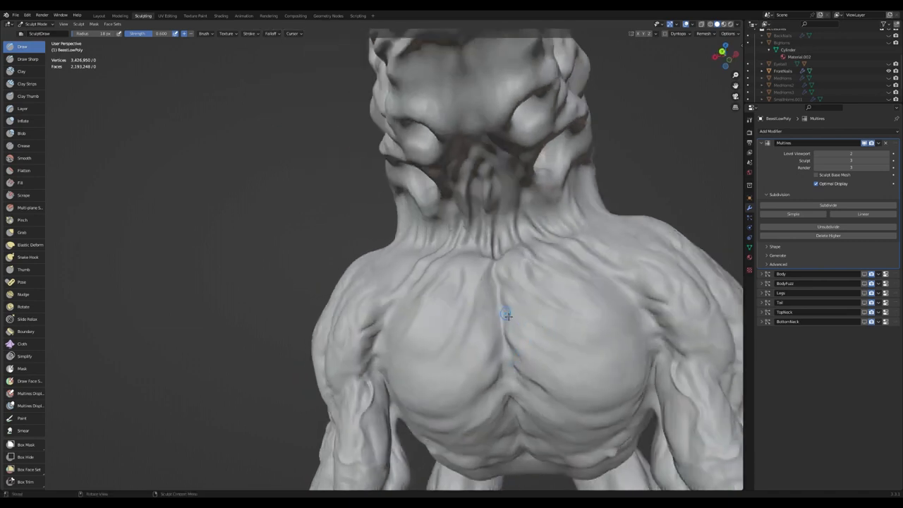
mouse_move(577, 323)
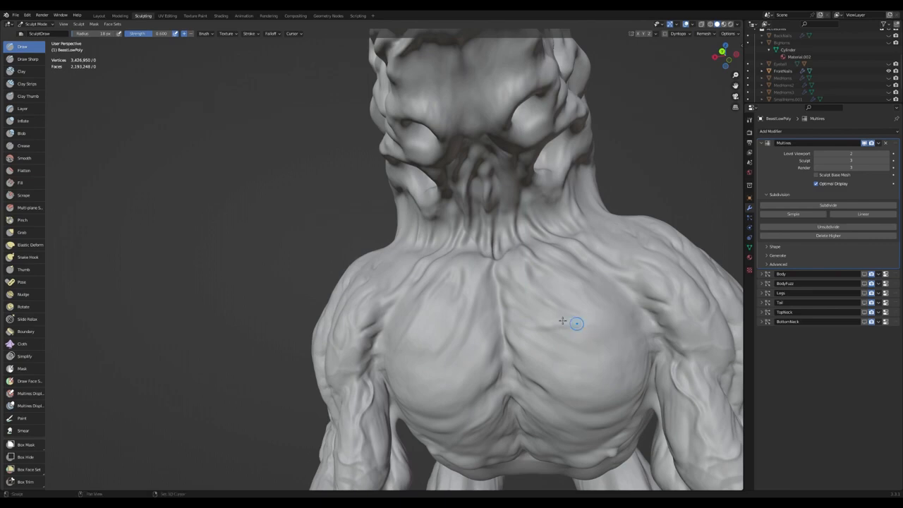
drag(576, 323, 487, 314)
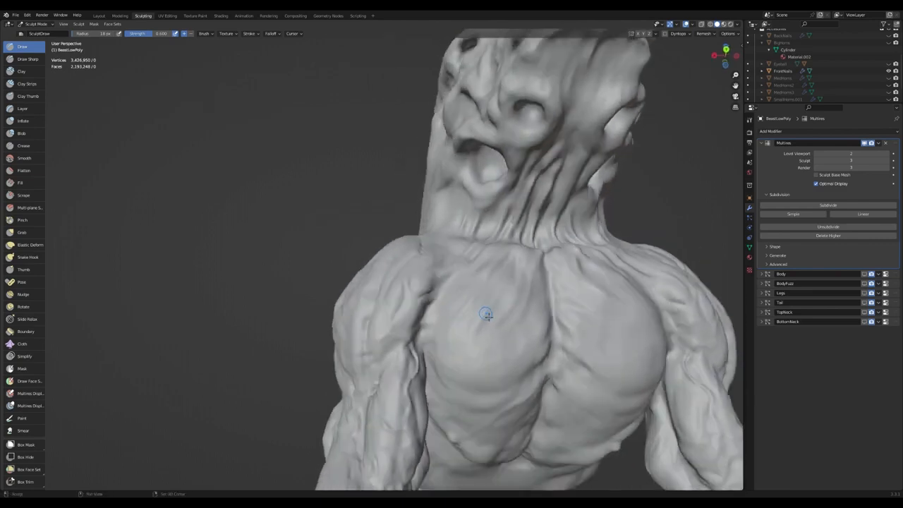
drag(487, 314, 504, 254)
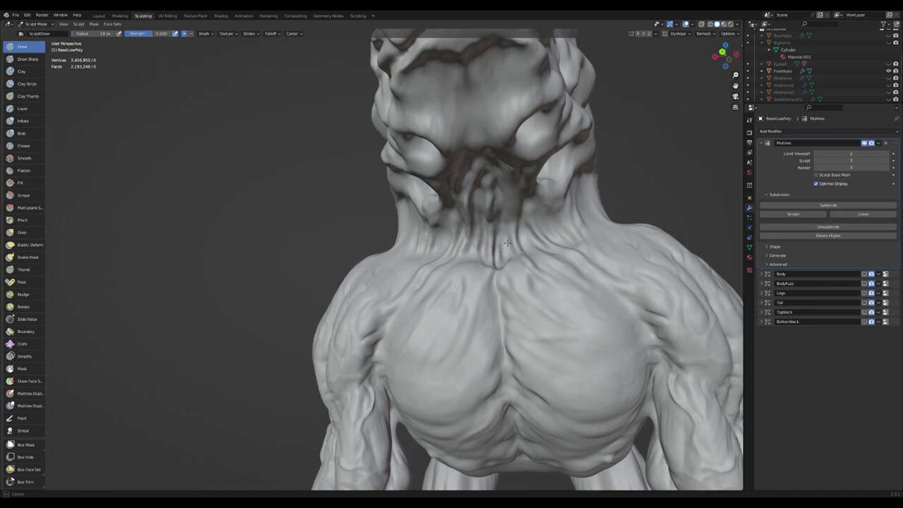
mouse_move(524, 238)
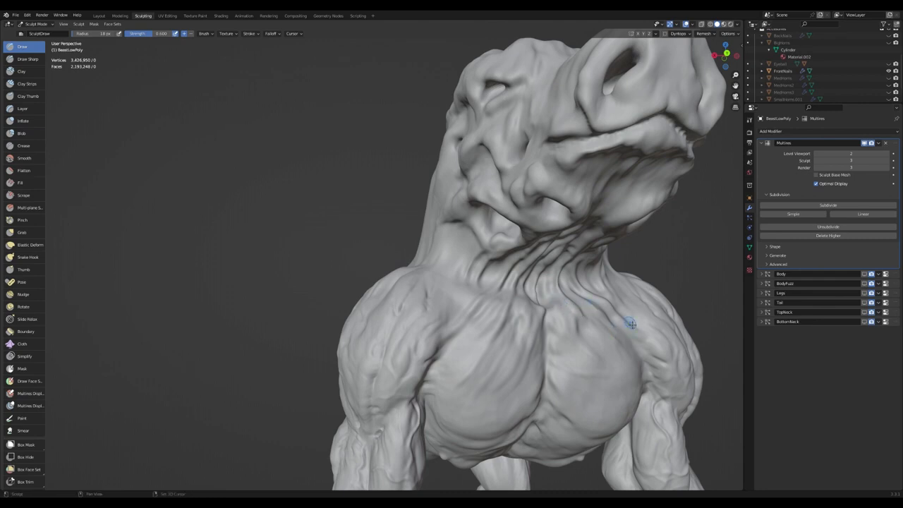
drag(632, 323, 448, 360)
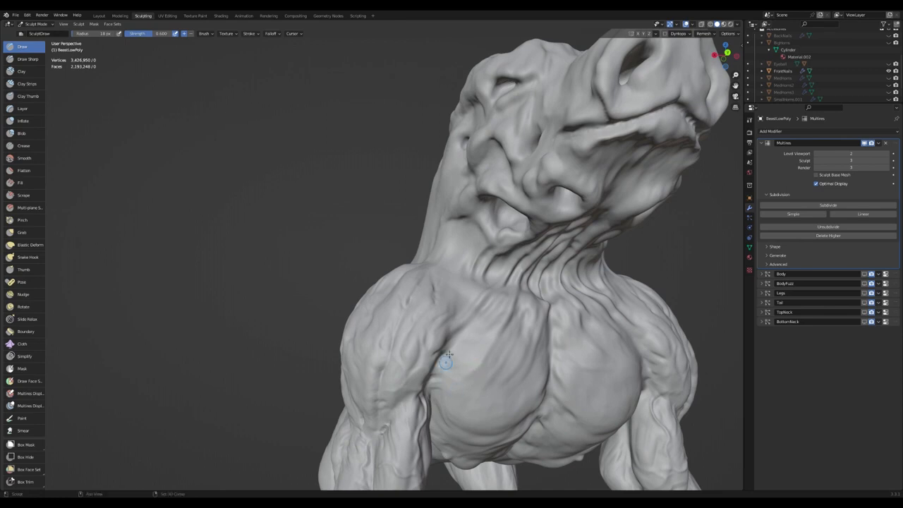
Switch to Draw Sharp and carve fine wrinkle lines across the neck and upper chest
click(26, 59)
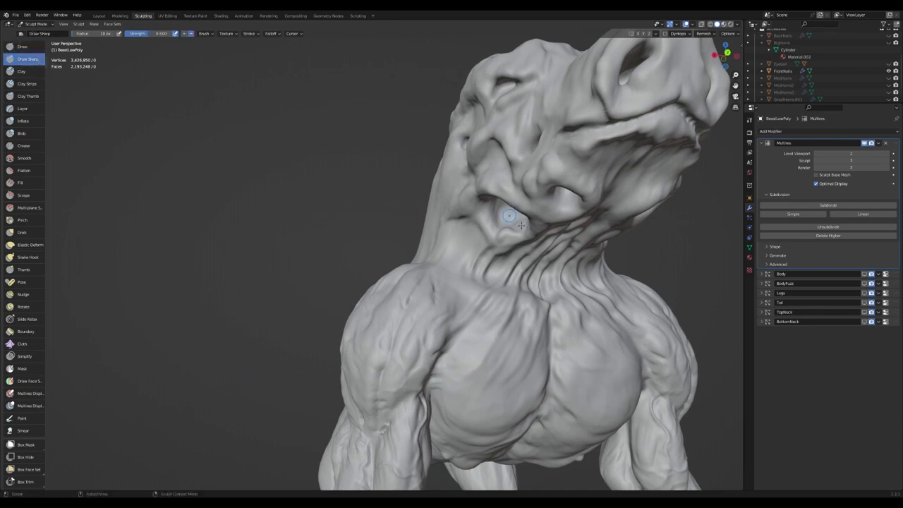
drag(508, 216, 603, 275)
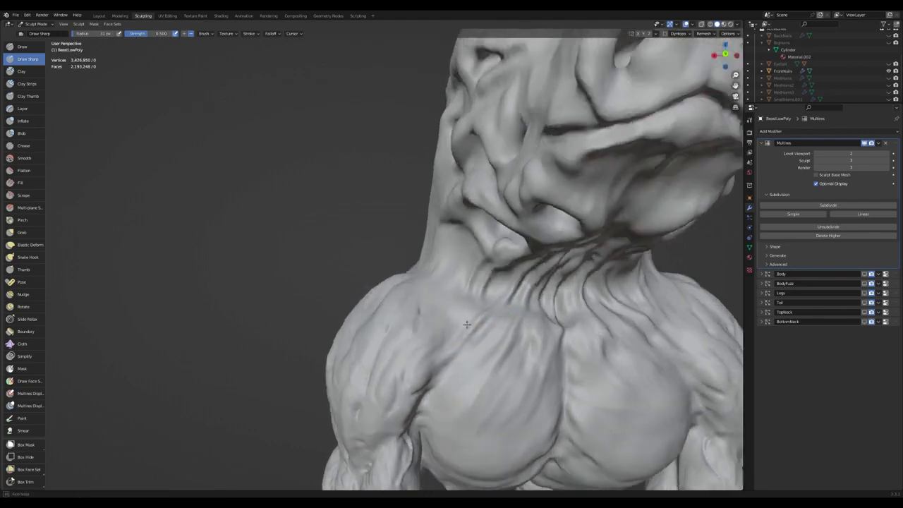
drag(466, 325, 487, 353)
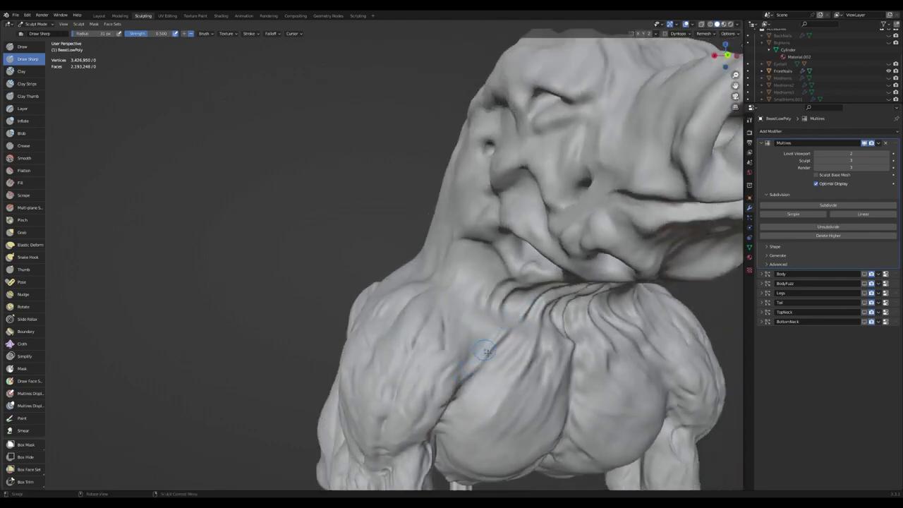
drag(487, 352, 497, 307)
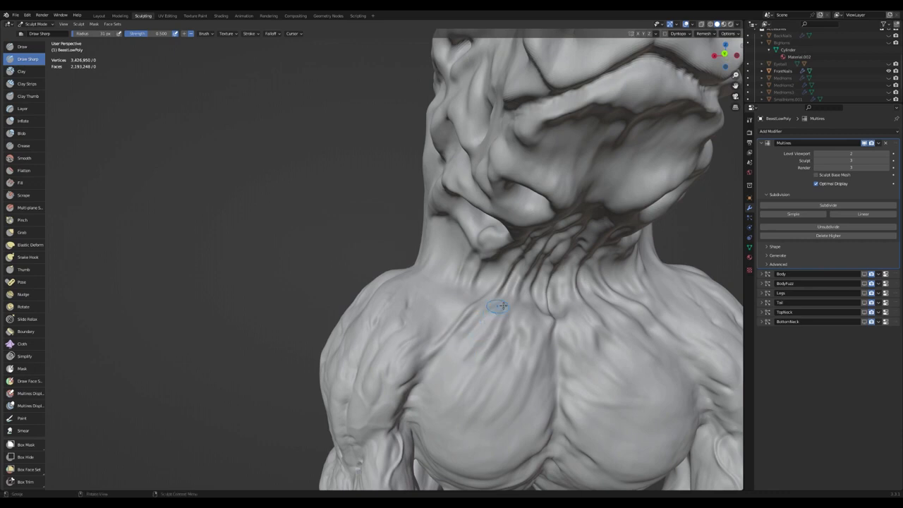
mouse_move(505, 330)
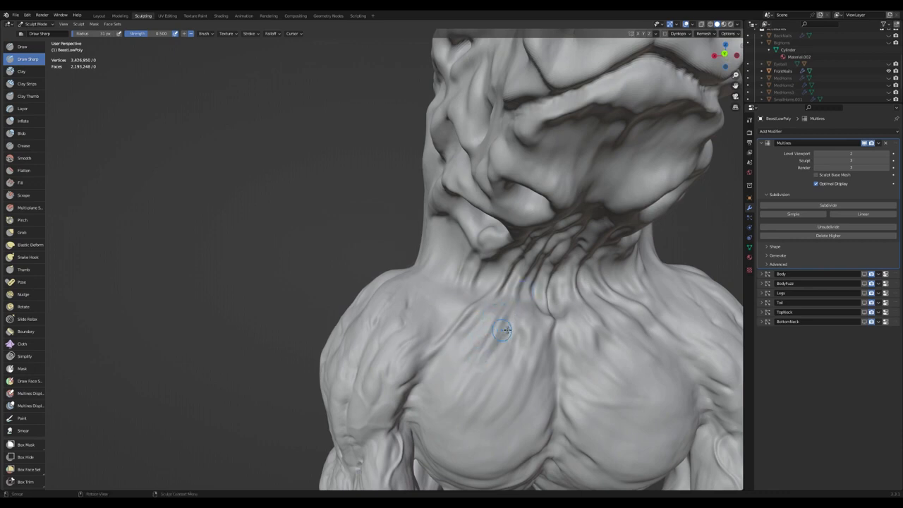
mouse_move(482, 366)
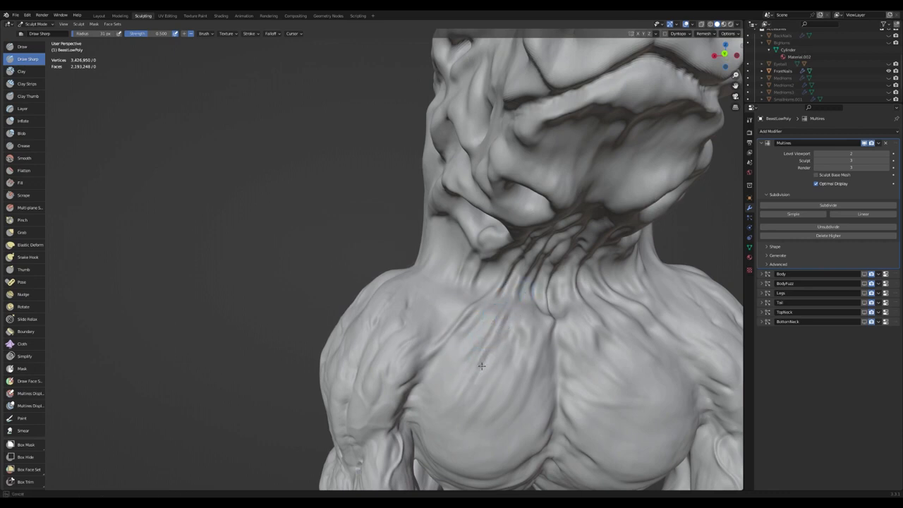
drag(482, 366, 529, 332)
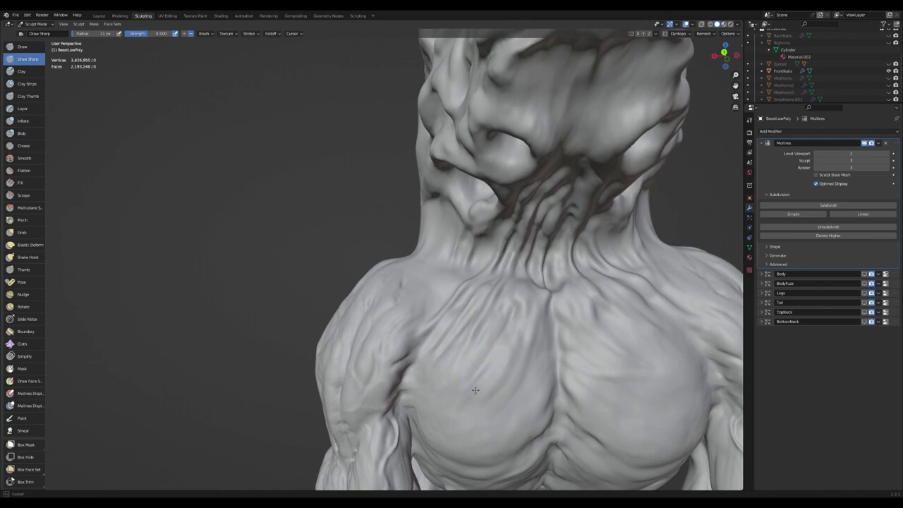
mouse_move(549, 347)
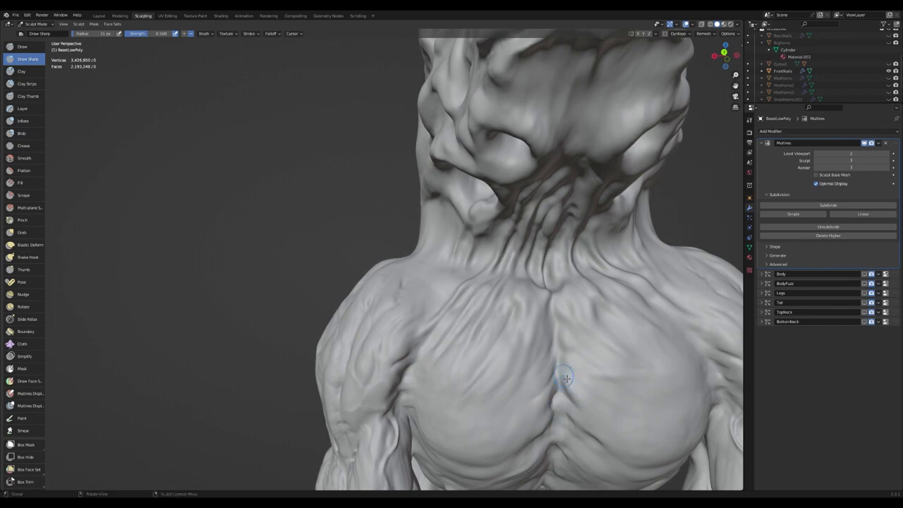
mouse_move(571, 364)
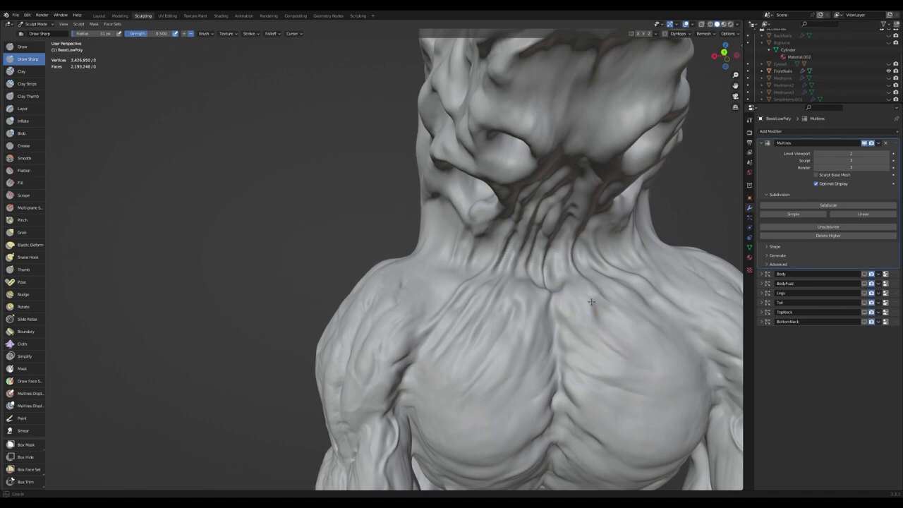
mouse_move(632, 310)
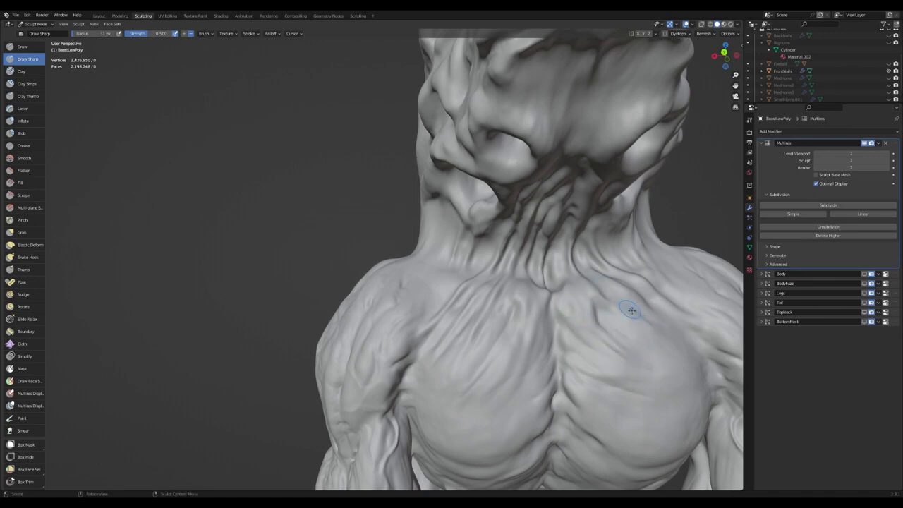
Orbit from the throat to a three-quarter chest view, then zoom out over the upper body
drag(631, 310, 600, 321)
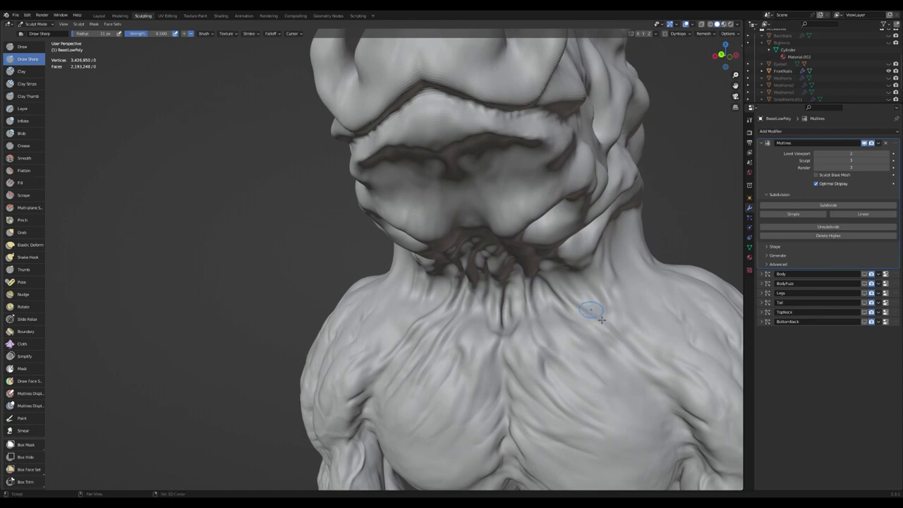
mouse_move(568, 286)
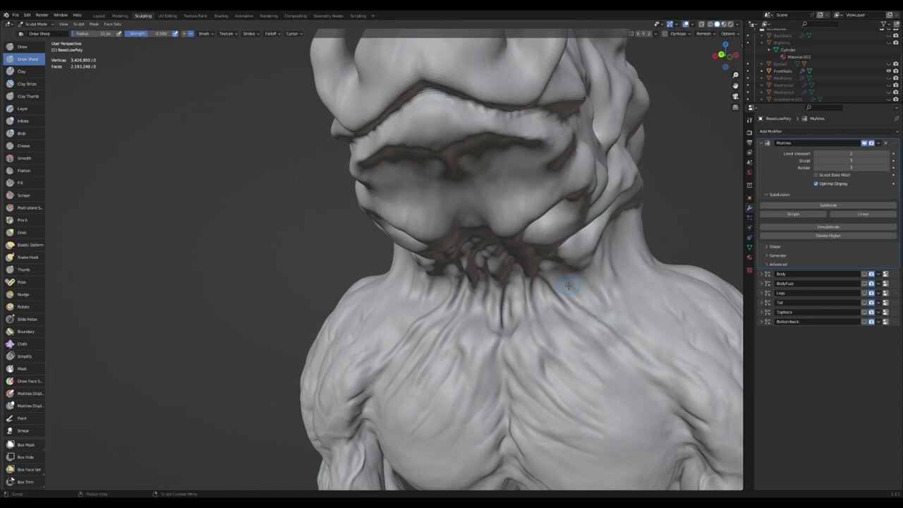
mouse_move(652, 348)
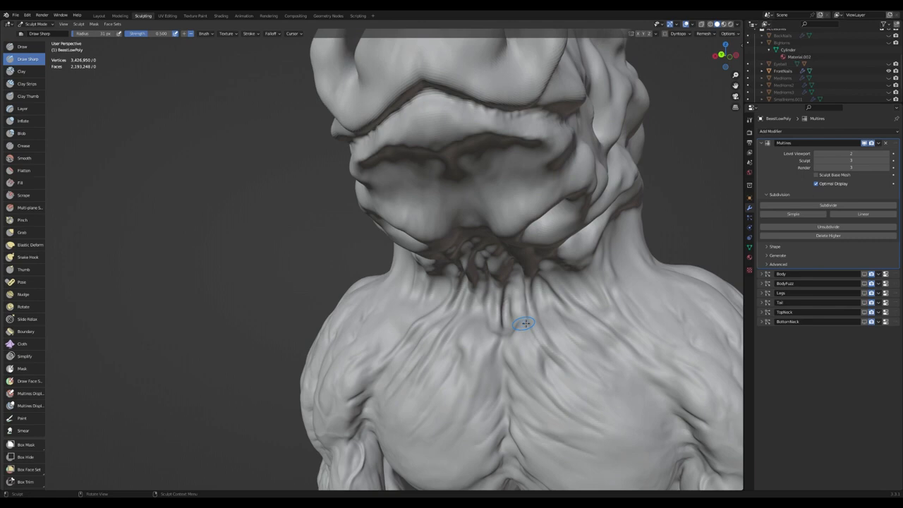
mouse_move(508, 344)
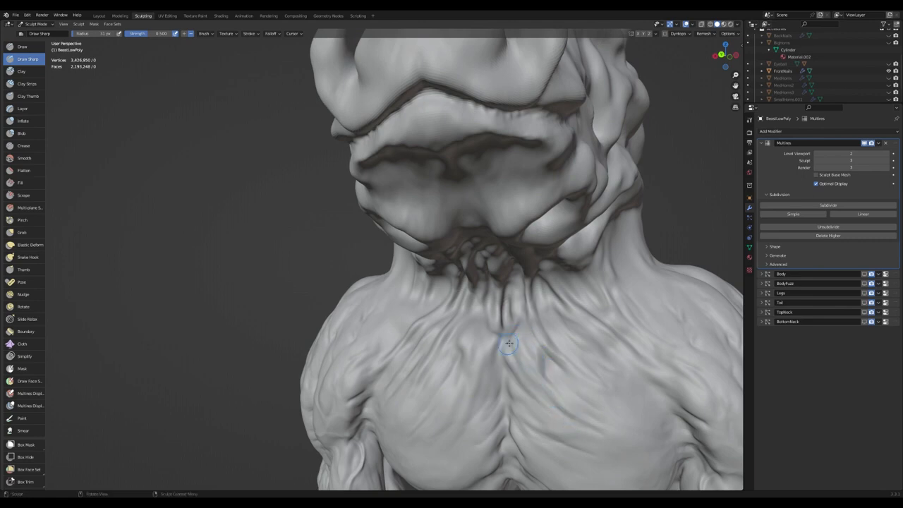
drag(508, 344, 530, 323)
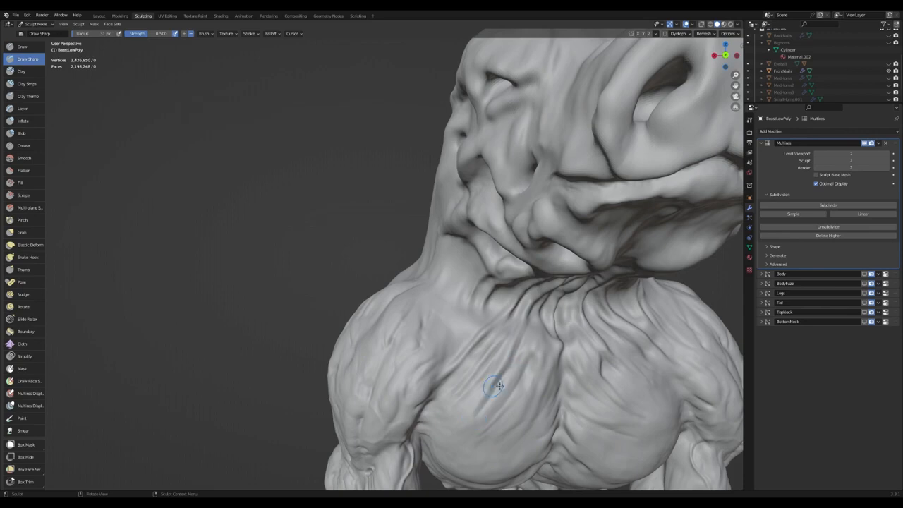
drag(499, 386, 520, 291)
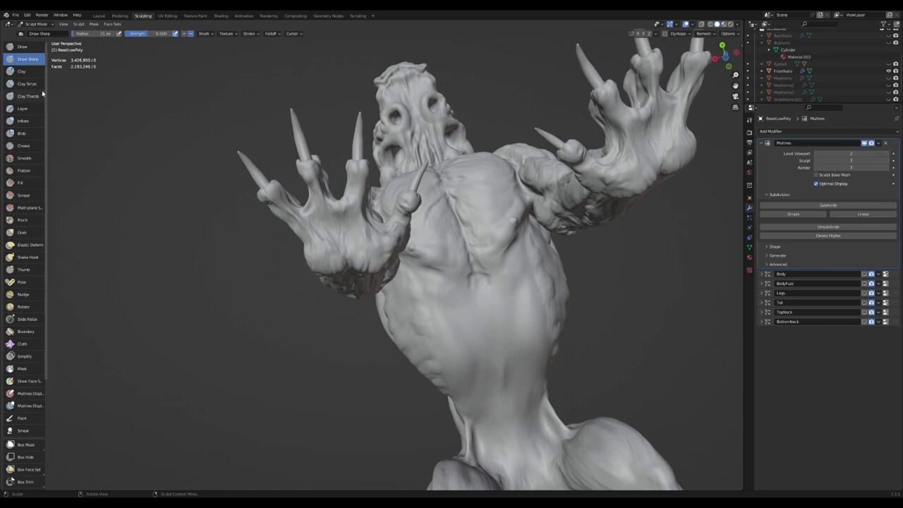
Switch to the Clay Strips brush and orbit to view the neck from the side
click(26, 83)
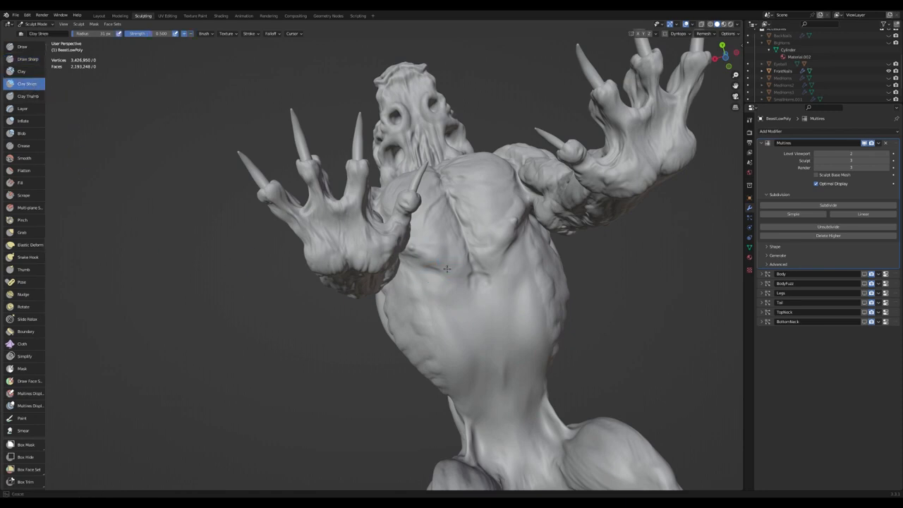
mouse_move(459, 269)
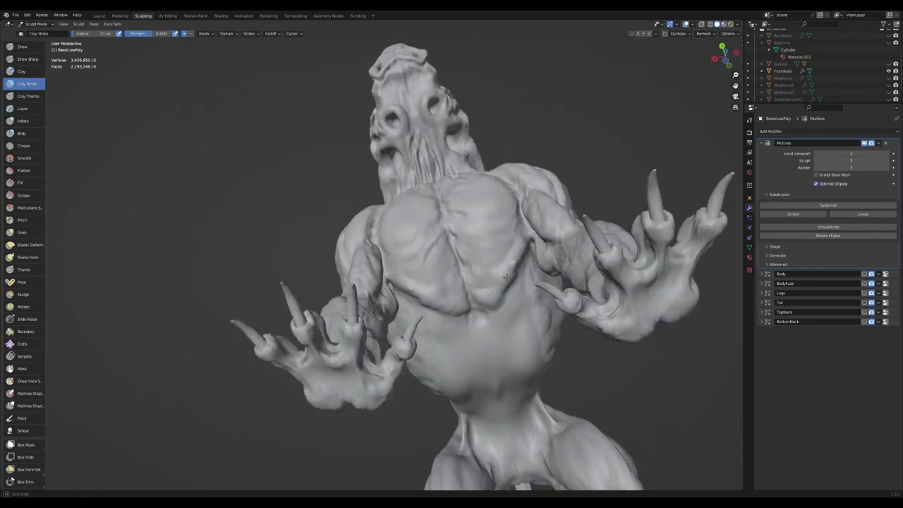
drag(494, 283, 452, 317)
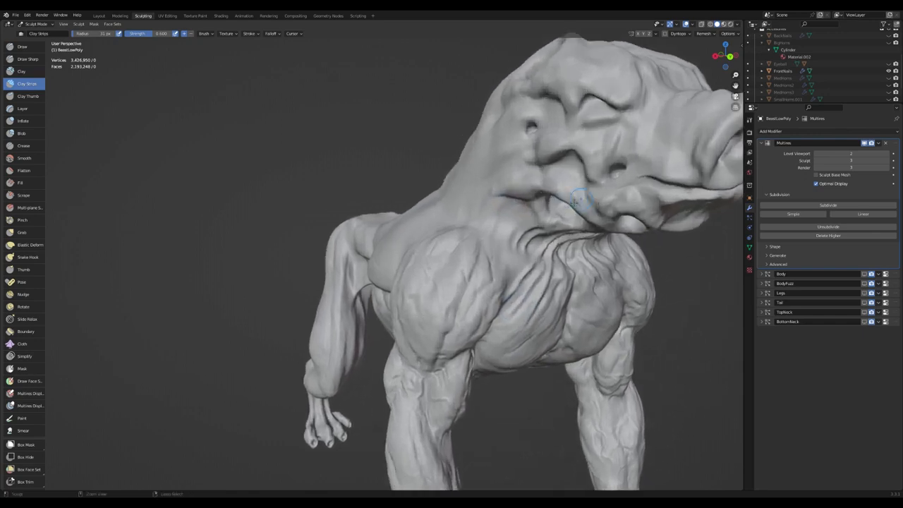
Pick the Draw Sharp brush and orbit down onto the neck-shoulder junction
click(23, 59)
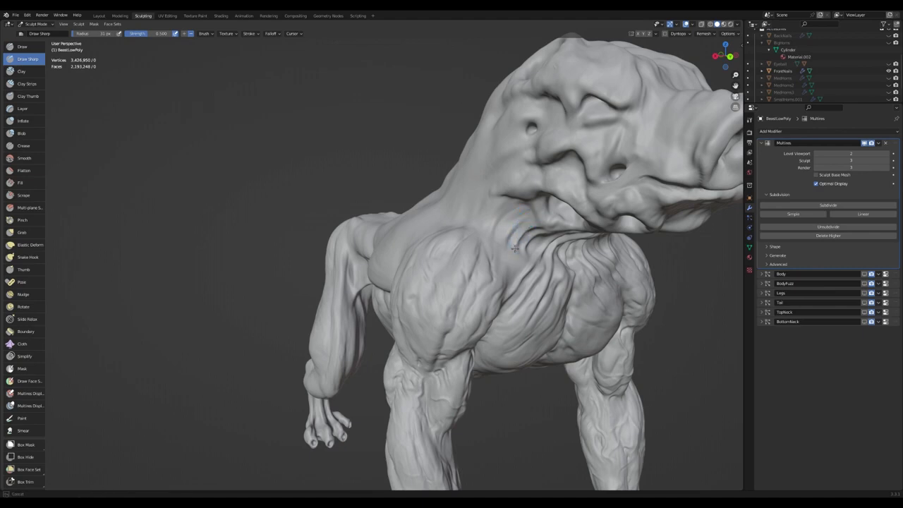
drag(515, 247, 561, 205)
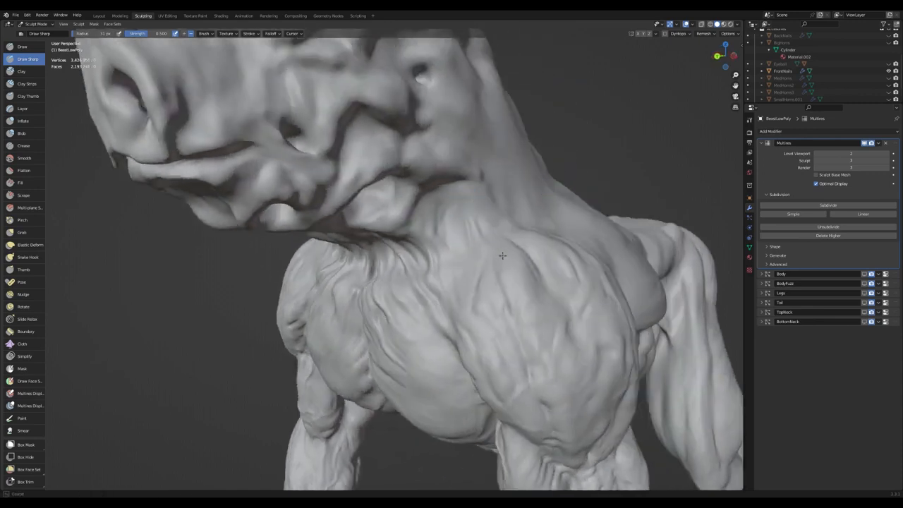
mouse_move(455, 203)
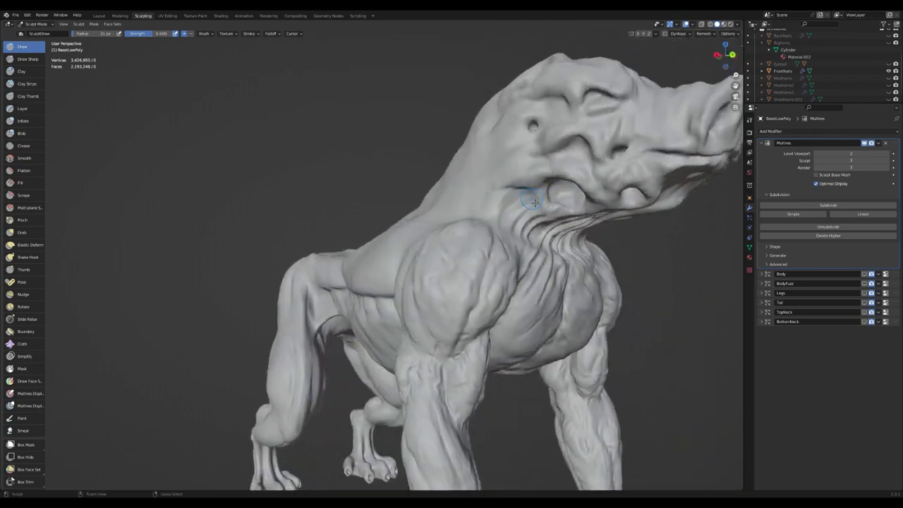
mouse_move(530, 200)
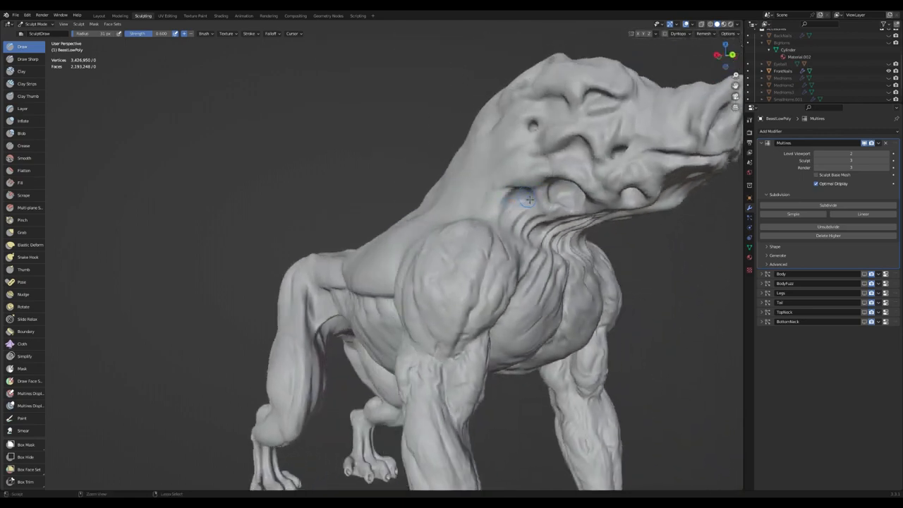
Frame the chest and torso, switch to Draw Sharp, then turn to the back with Clay Strips
drag(529, 201, 502, 243)
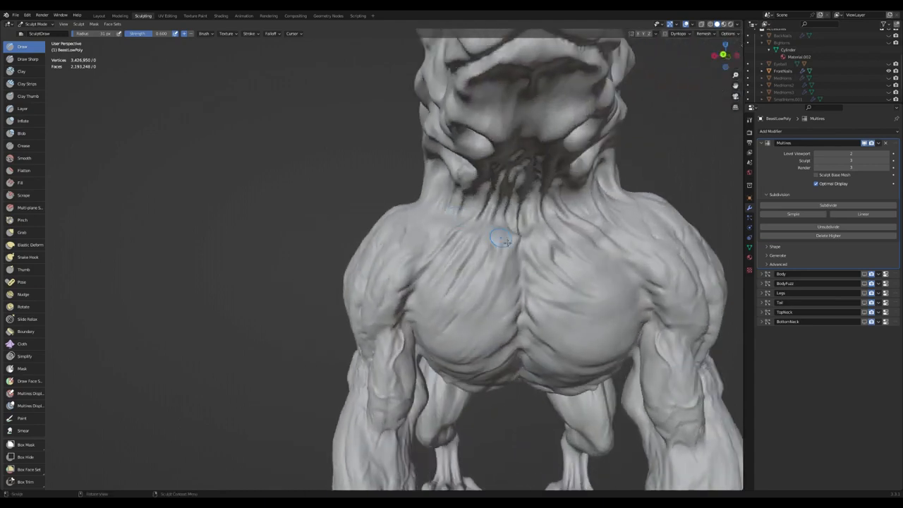
drag(501, 240, 504, 218)
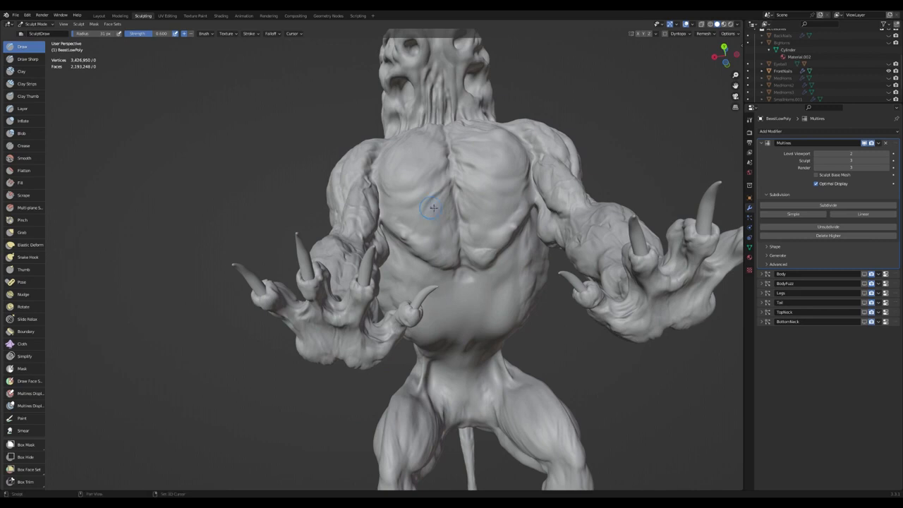
drag(434, 207, 474, 226)
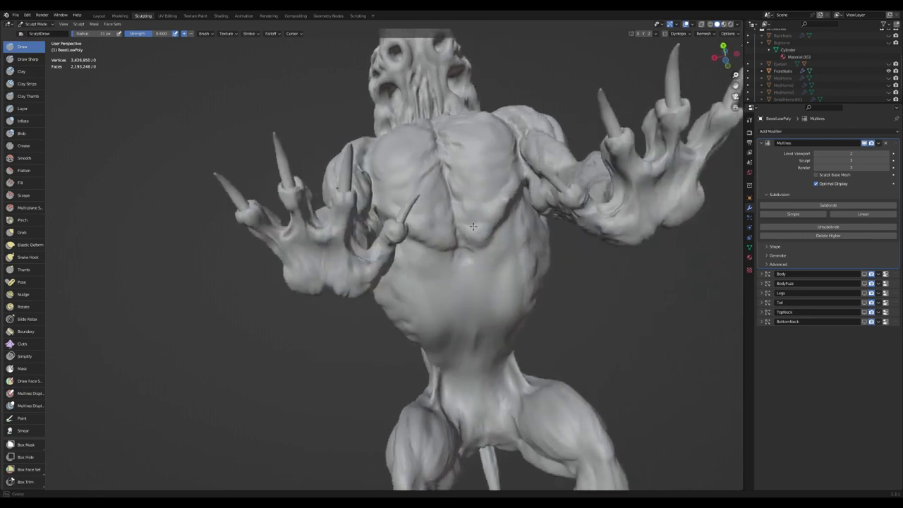
click(26, 59)
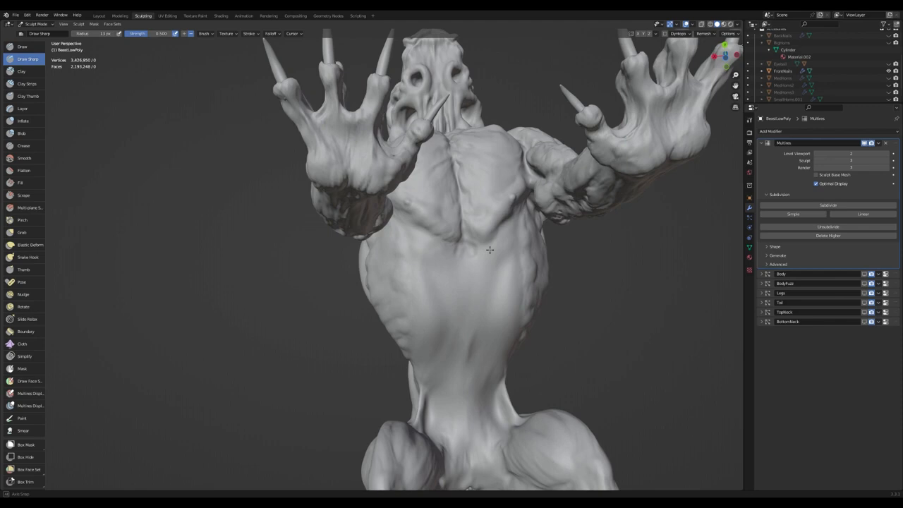
drag(490, 250, 128, 391)
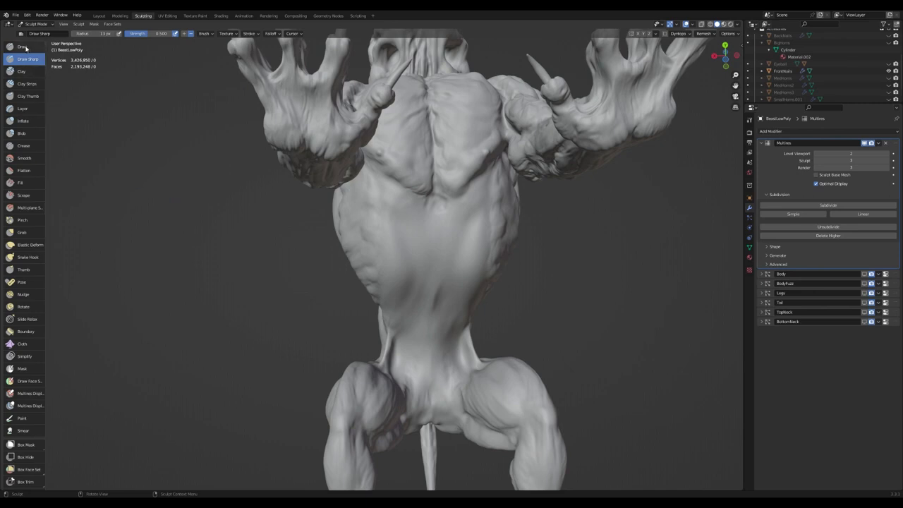
click(27, 83)
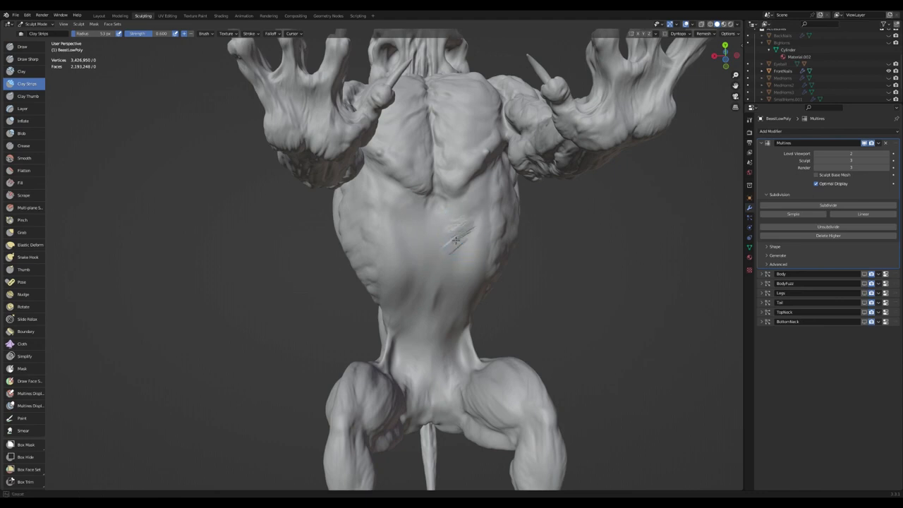
Lay a clay strip across the lower back muscles at 53 px radius
drag(455, 240, 483, 233)
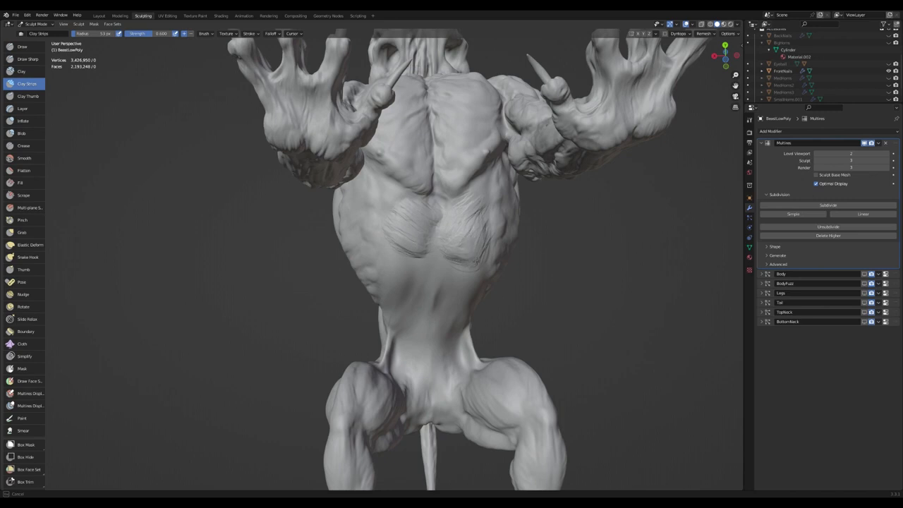
mouse_move(431, 231)
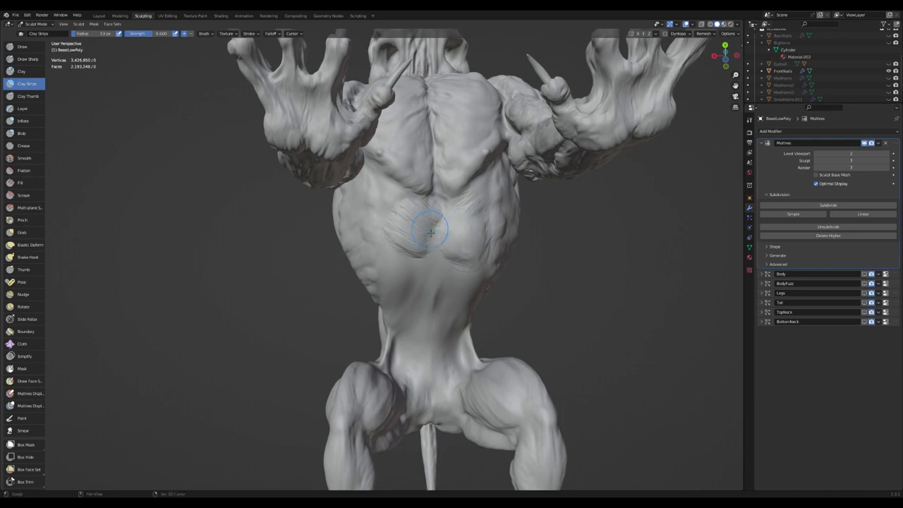
mouse_move(433, 253)
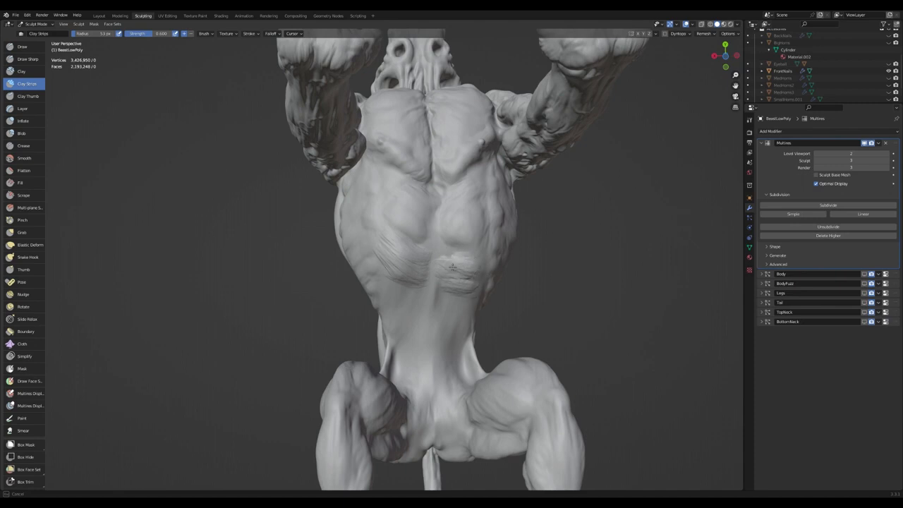
mouse_move(466, 279)
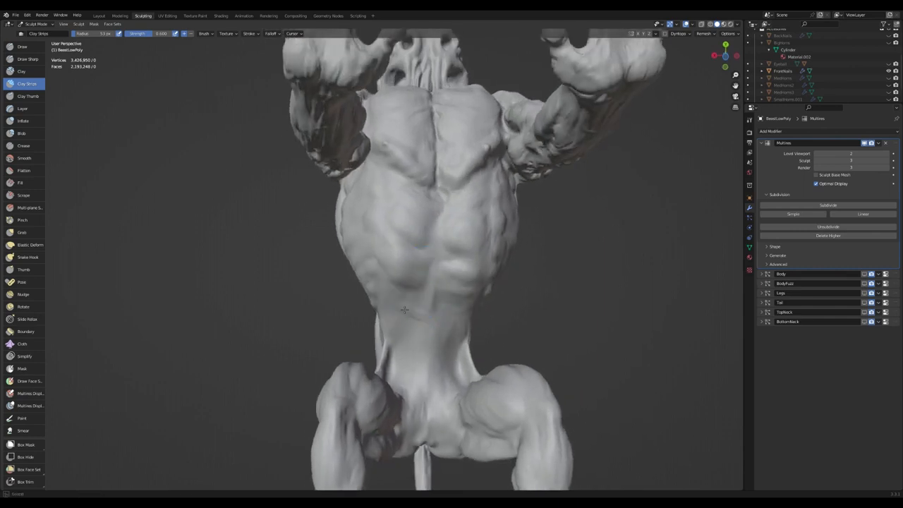
mouse_move(406, 328)
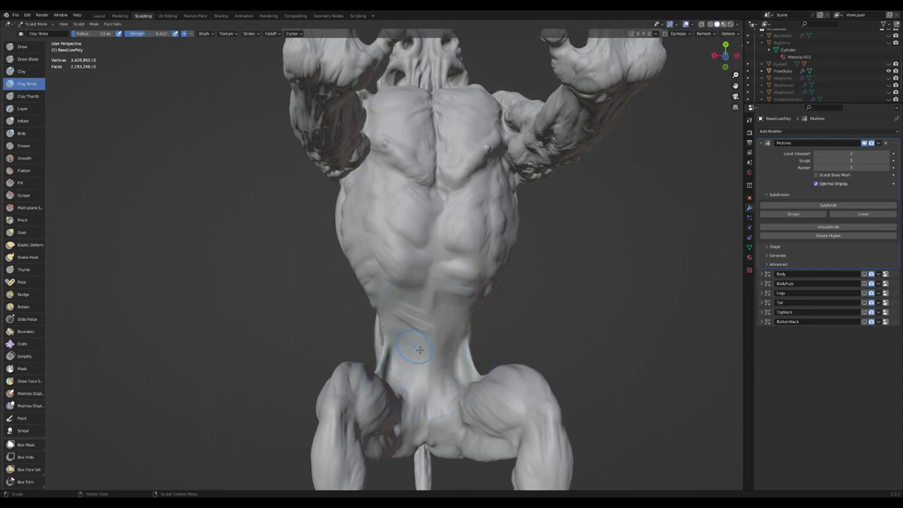
mouse_move(429, 360)
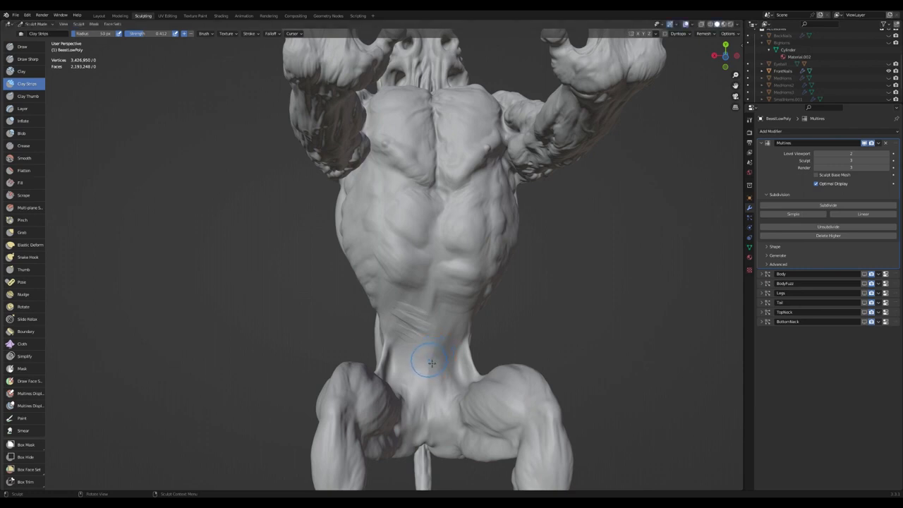
mouse_move(252, 135)
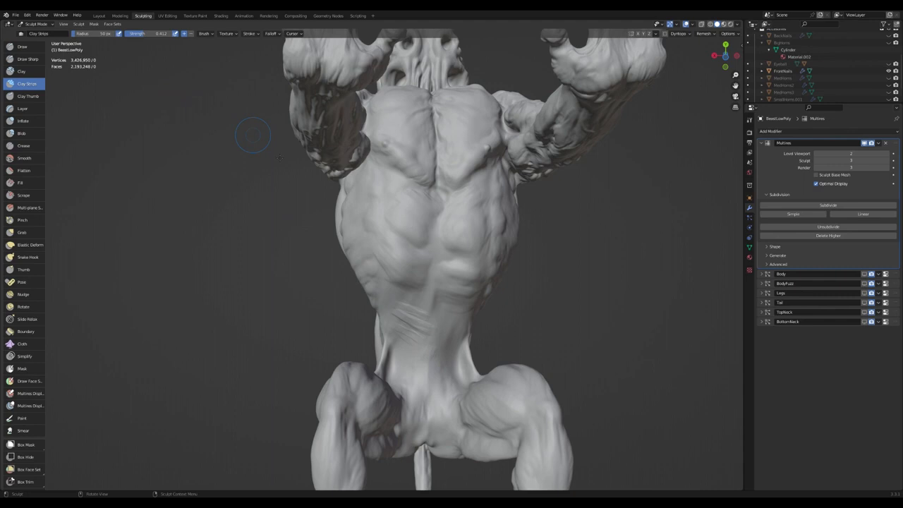
mouse_move(428, 370)
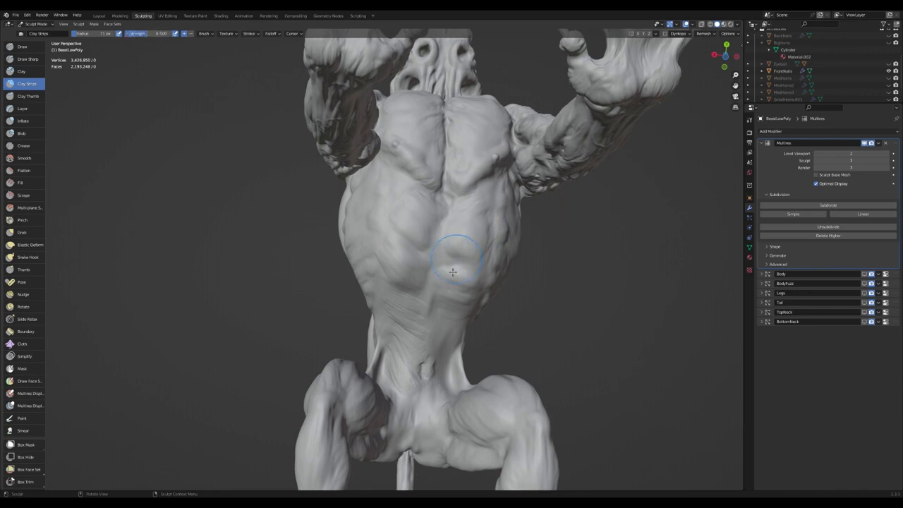
Build up the lower back and waist muscles with Clay Strips strokes
drag(452, 282, 458, 318)
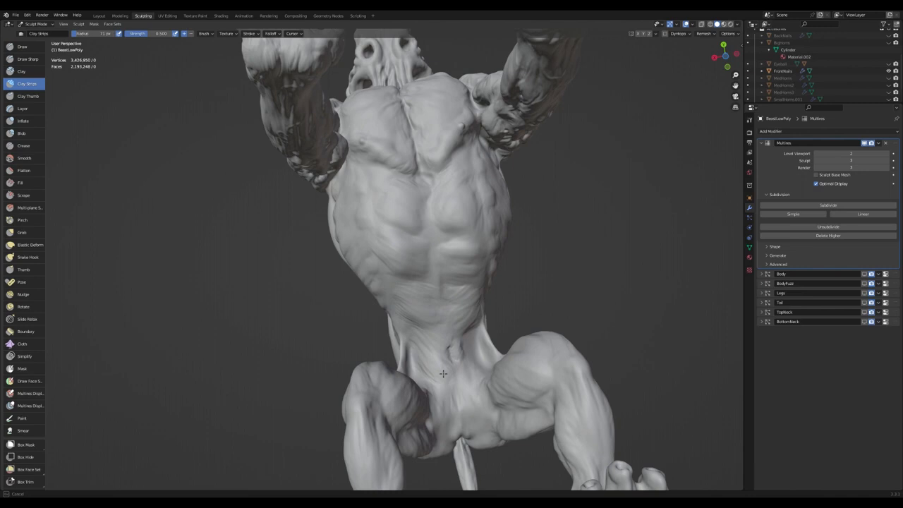
mouse_move(427, 354)
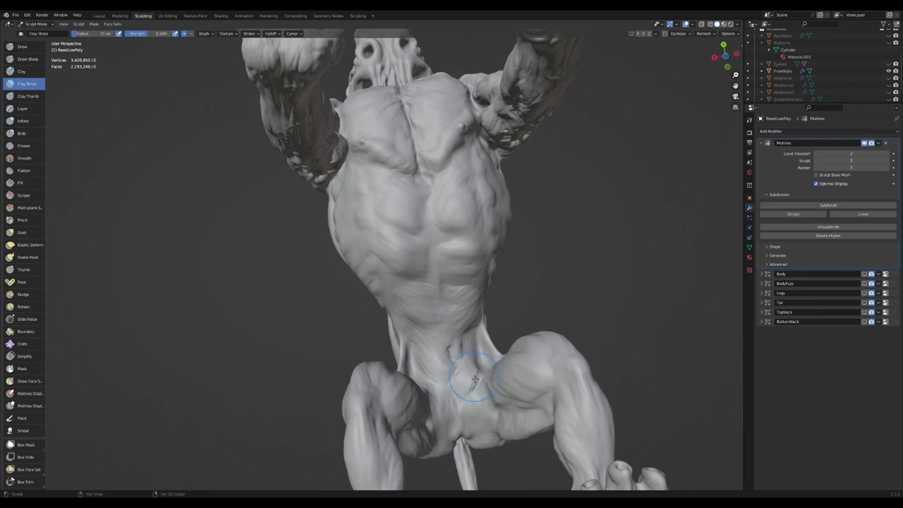
mouse_move(458, 376)
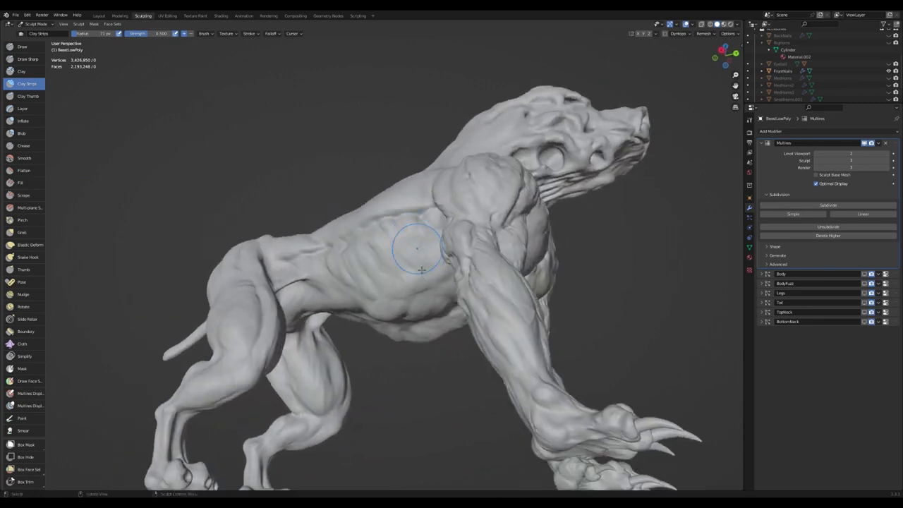
Orbit to the creature's side and build Clay Strips muscle ridges along the ribcage
drag(424, 282, 437, 271)
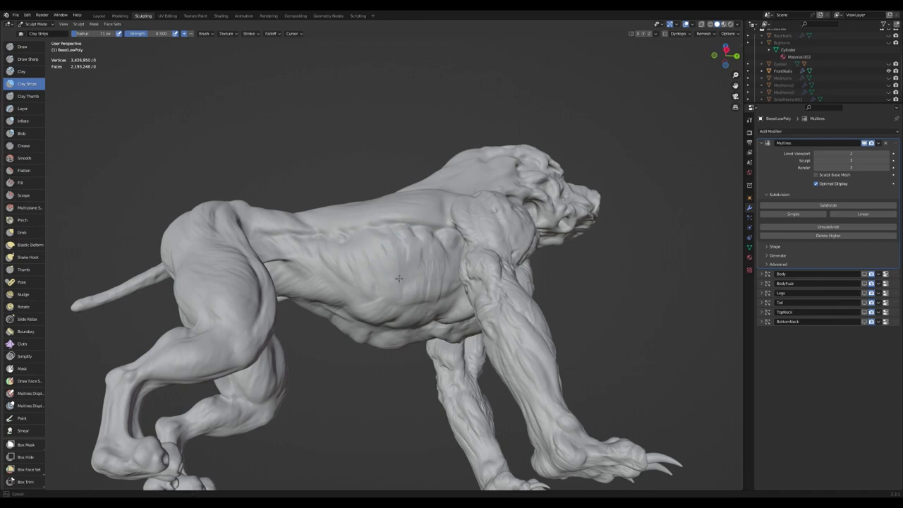
mouse_move(396, 247)
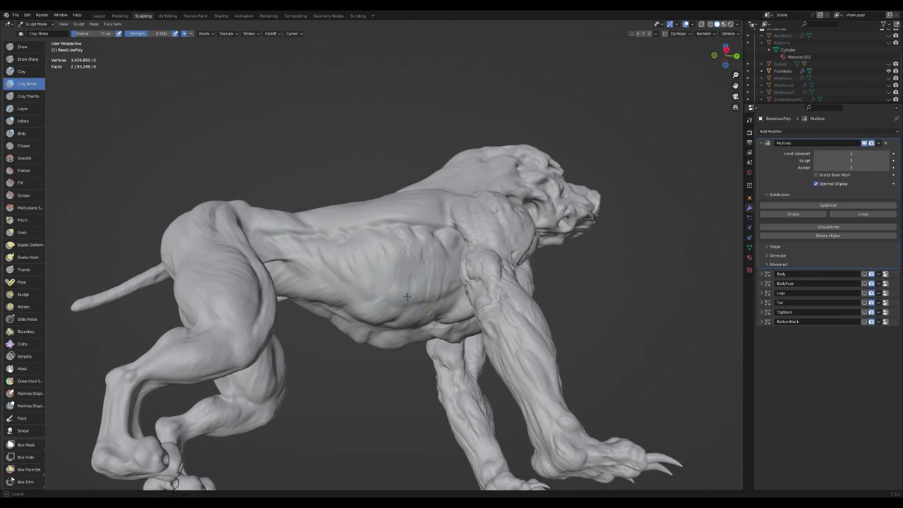
mouse_move(415, 293)
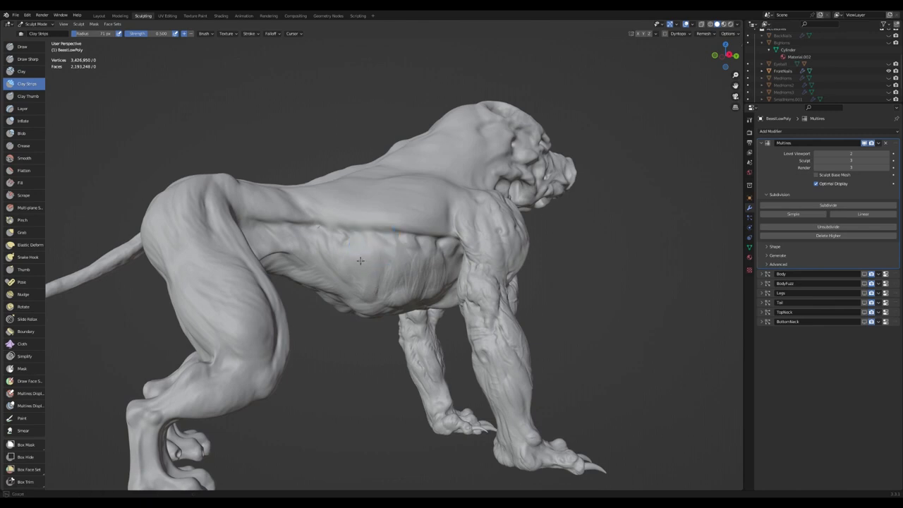
drag(360, 261, 401, 237)
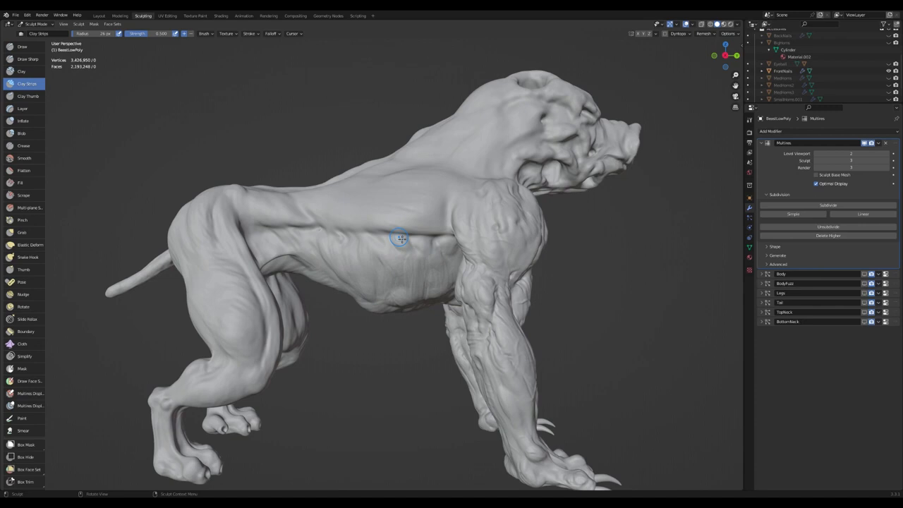
mouse_move(415, 244)
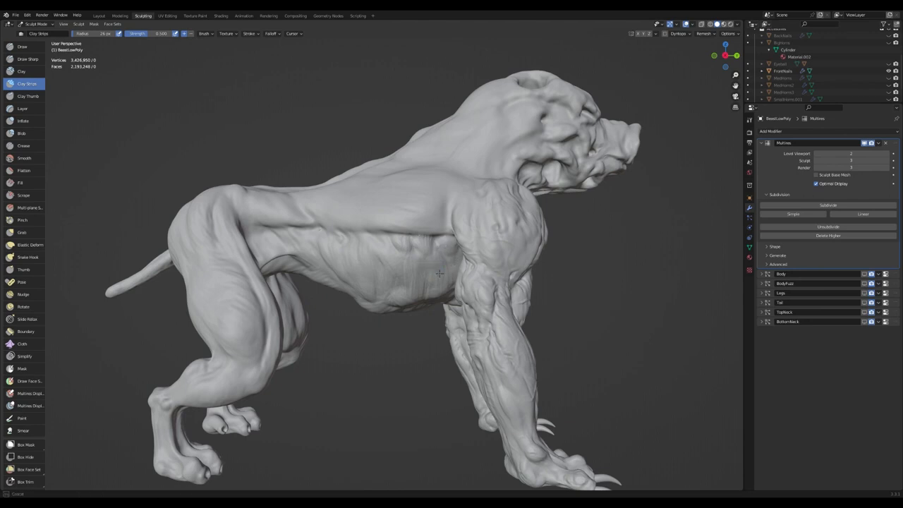
mouse_move(445, 259)
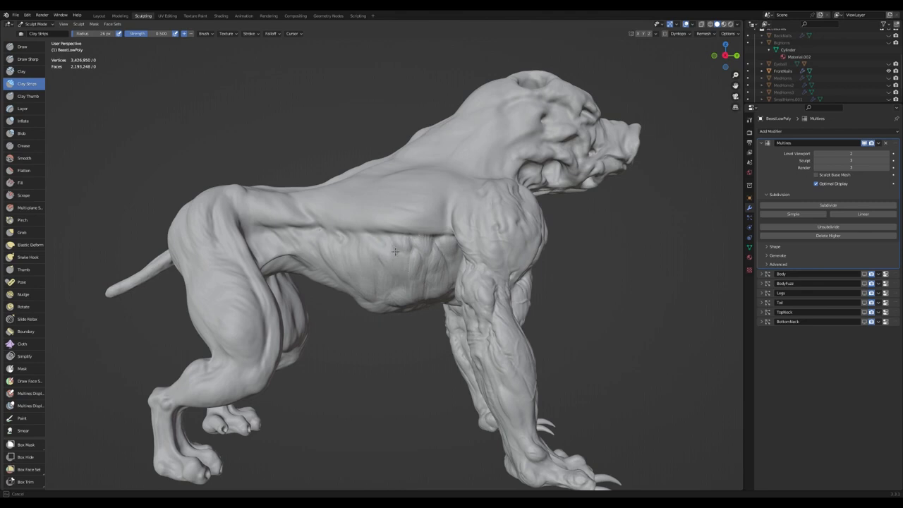
mouse_move(406, 270)
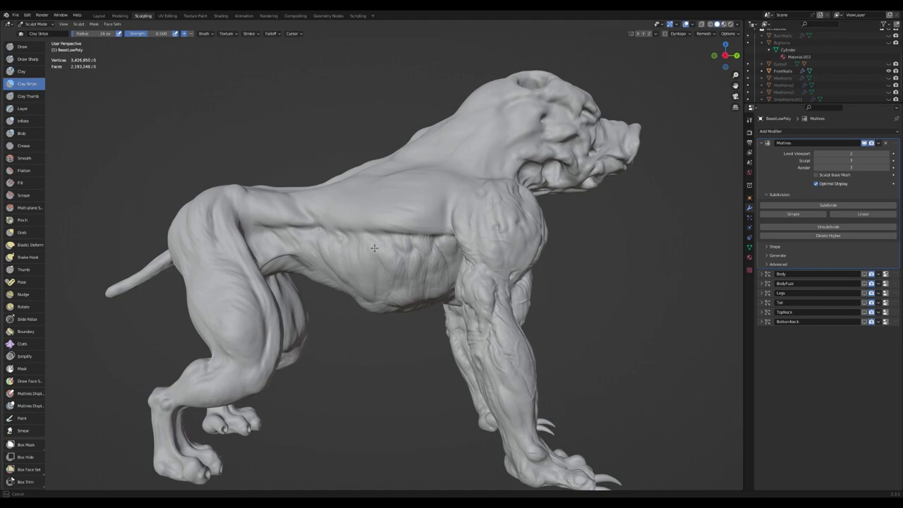
drag(374, 248, 357, 204)
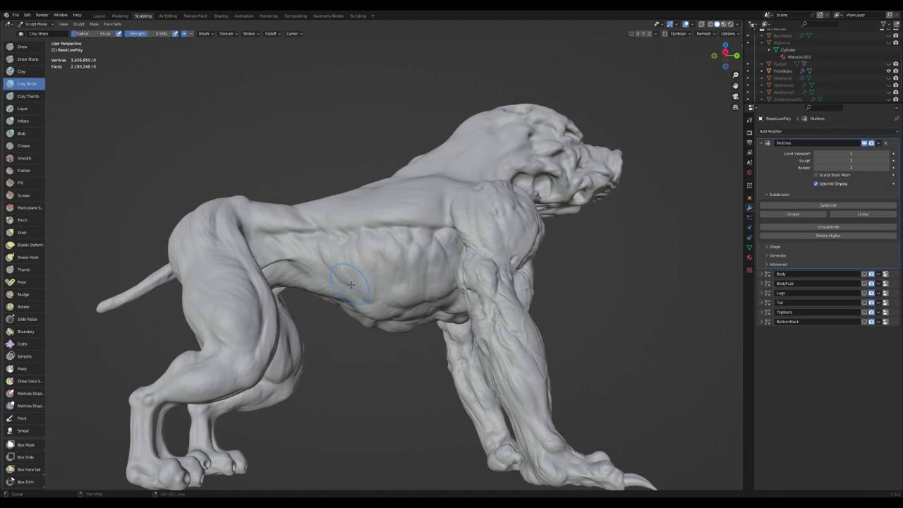
drag(353, 282, 367, 289)
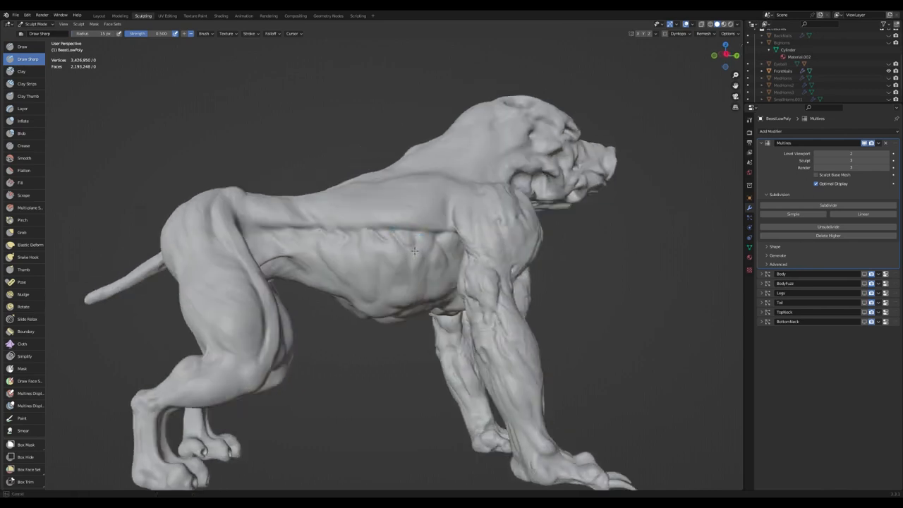
Carve thin Draw Sharp creases between the flank ribs, then orbit toward the underside
click(411, 235)
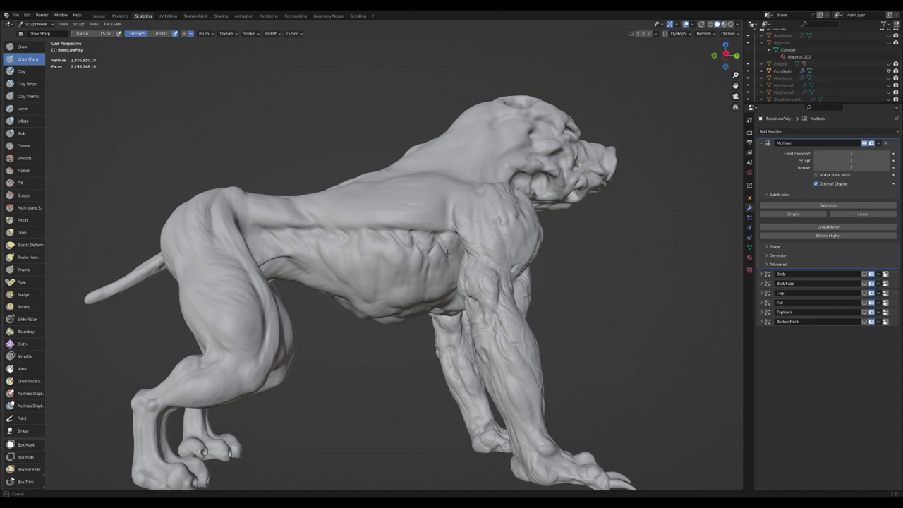
mouse_move(443, 283)
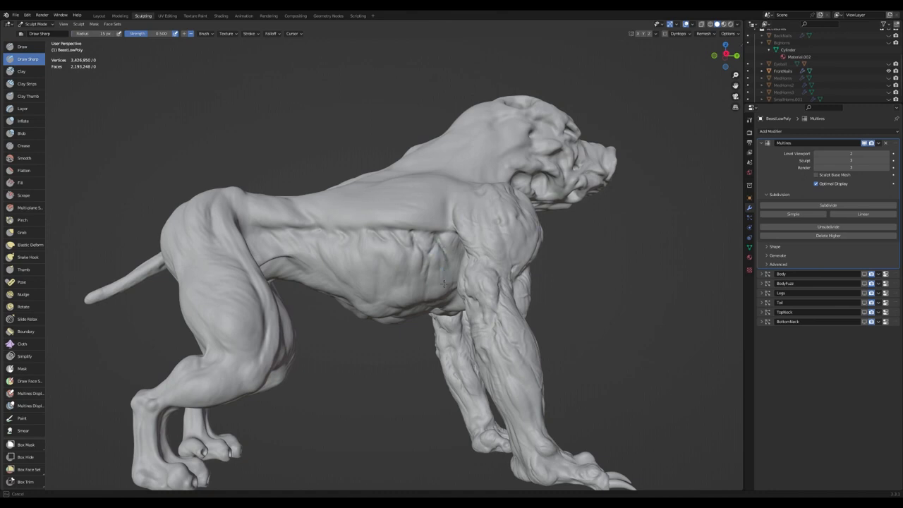
mouse_move(460, 267)
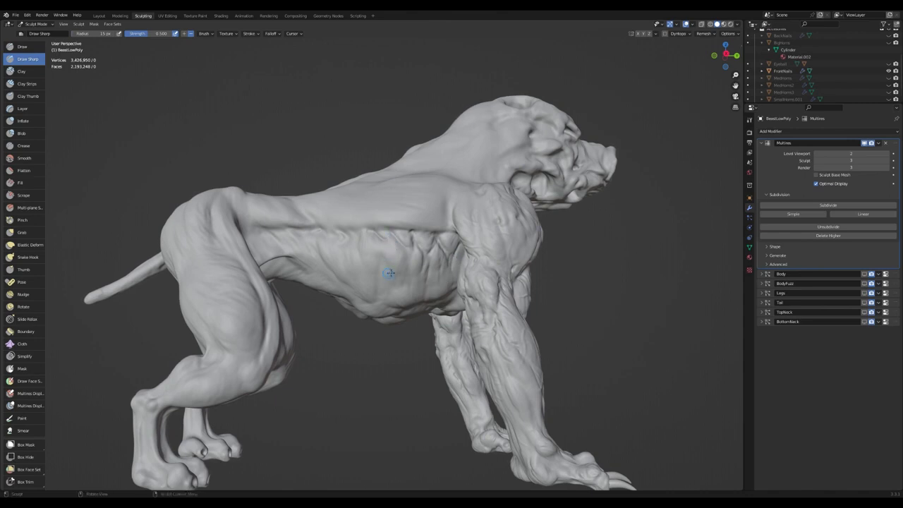
drag(390, 273, 408, 283)
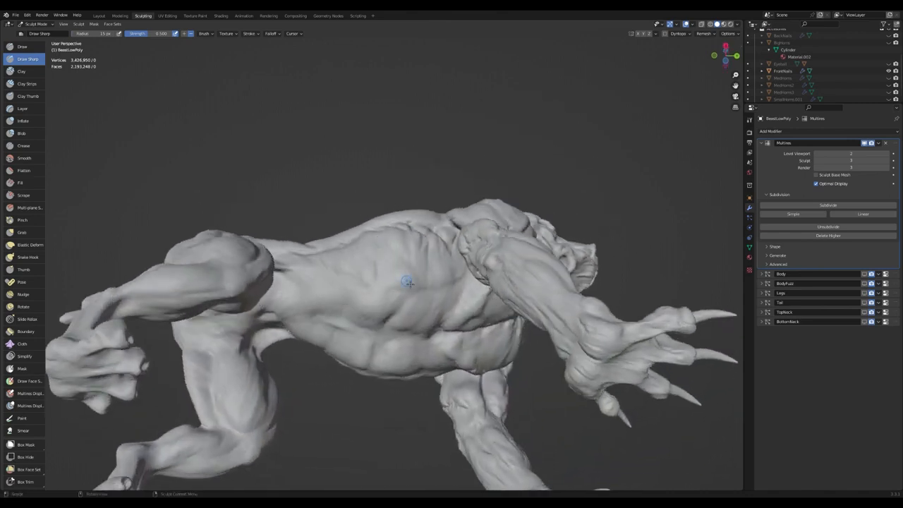
Carve sharp grooves through the abdominal muscles and down the lower belly from below
drag(406, 282, 406, 290)
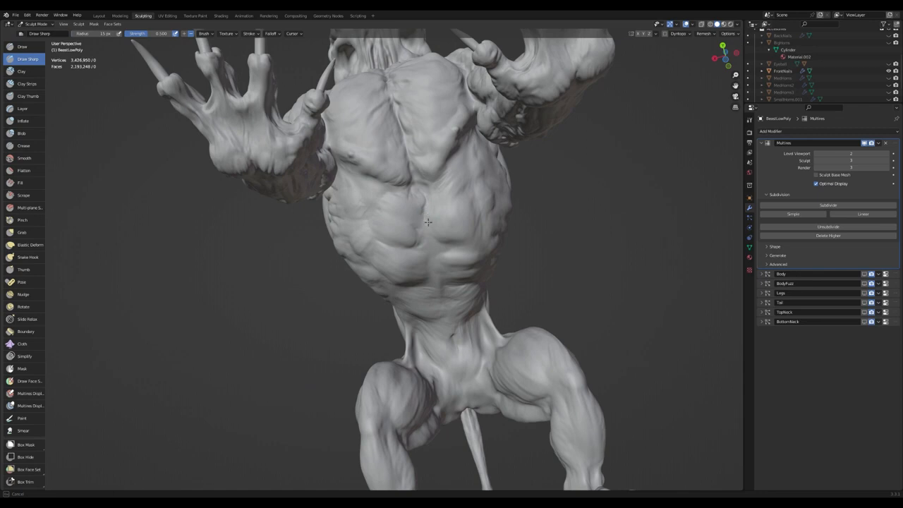
mouse_move(434, 232)
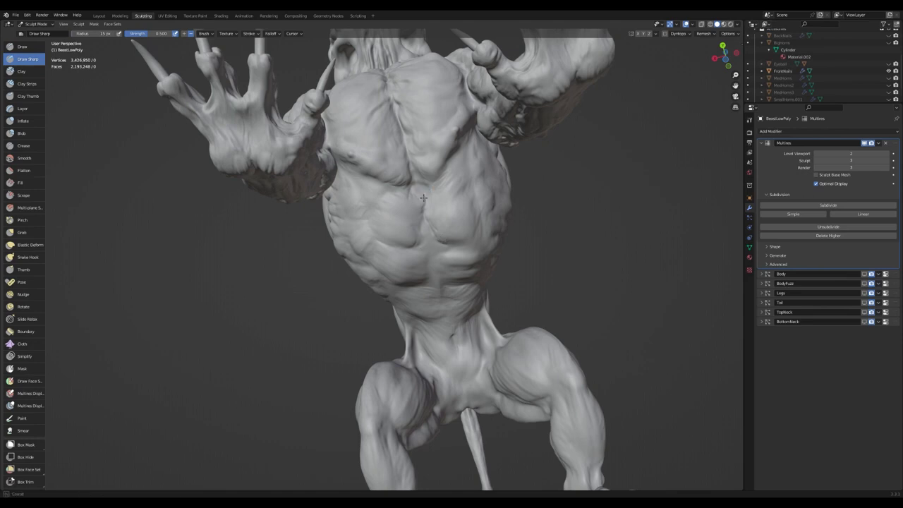
drag(423, 198, 466, 182)
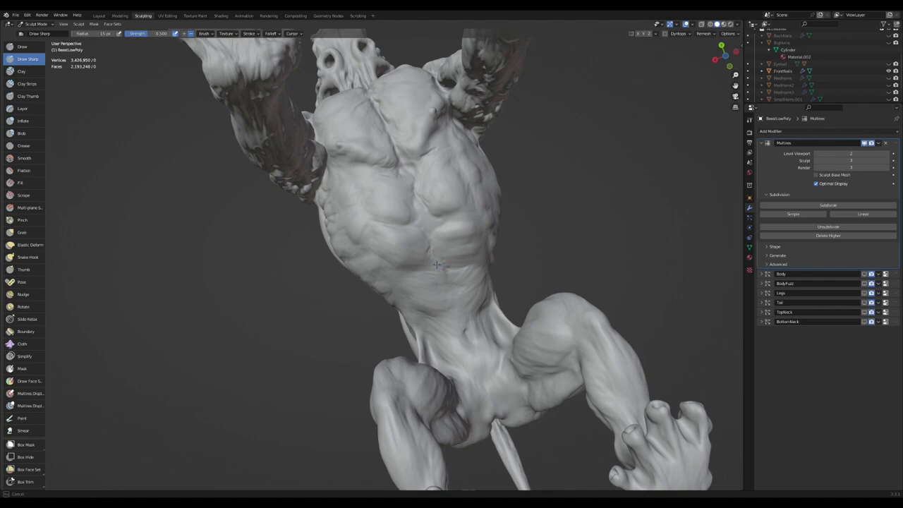
mouse_move(446, 267)
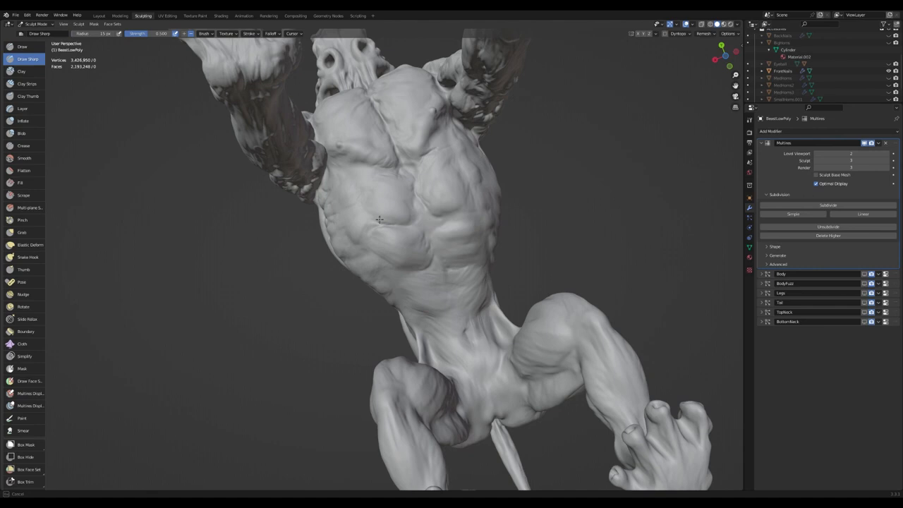
drag(381, 219, 459, 258)
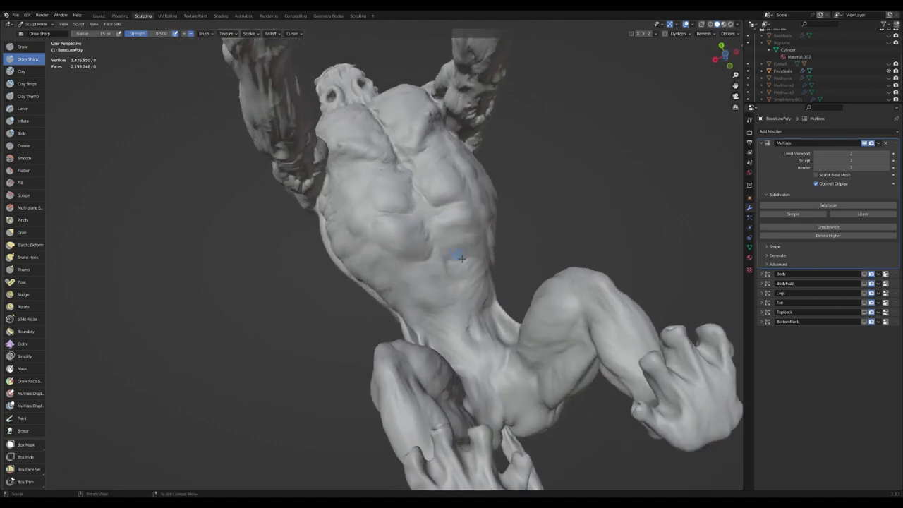
mouse_move(457, 289)
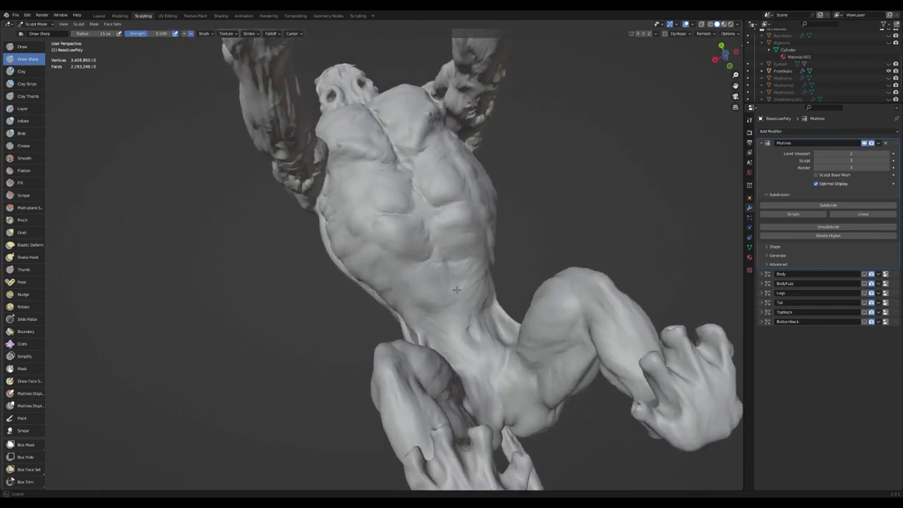
mouse_move(474, 334)
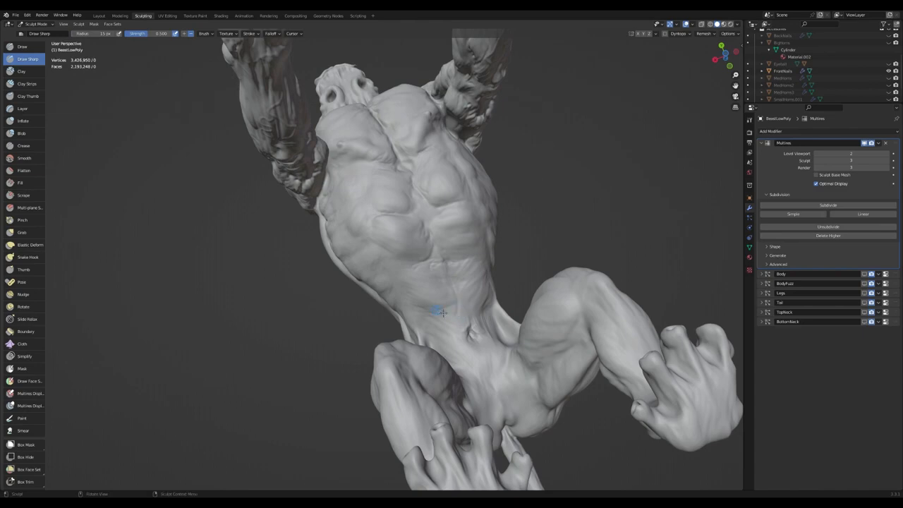
drag(441, 310, 458, 297)
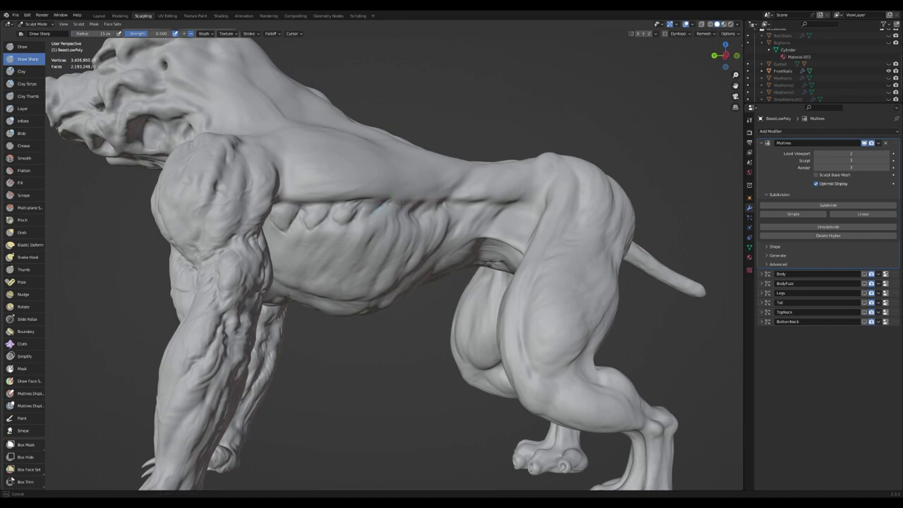
click(28, 95)
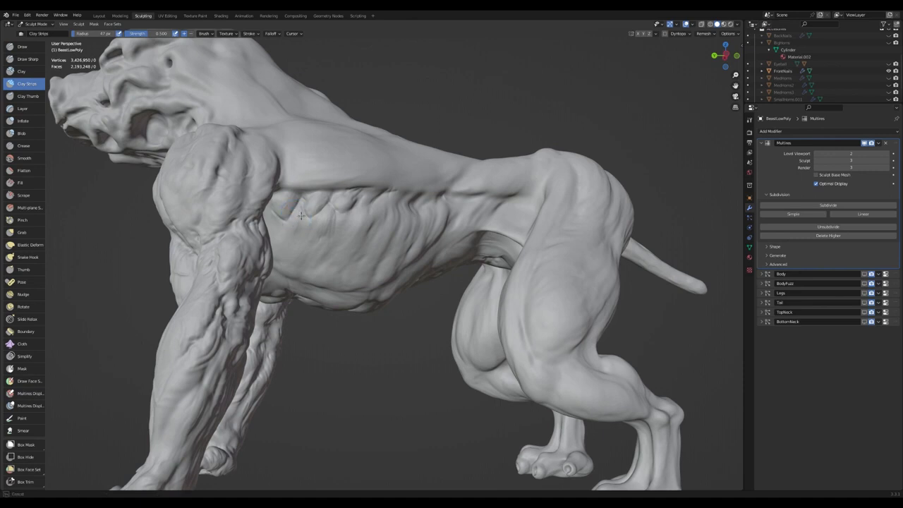
mouse_move(305, 245)
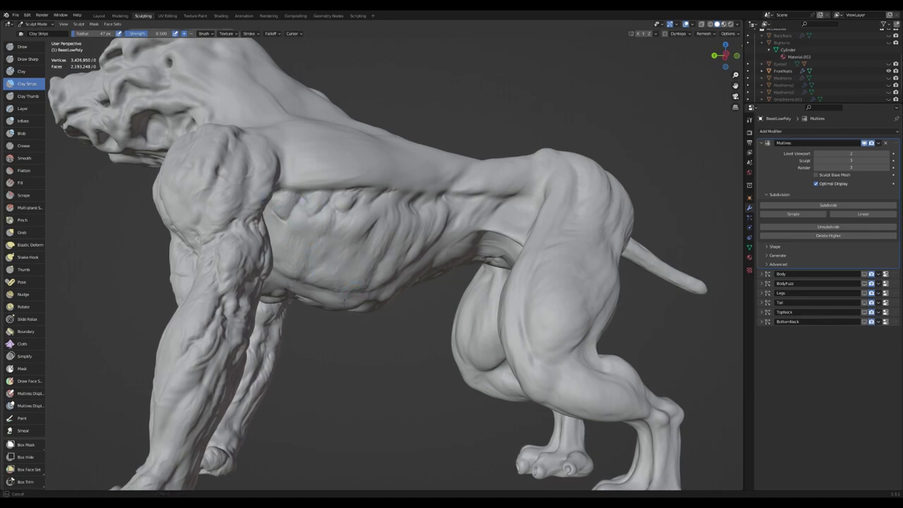
Turn the view to face the chest and select the Grab brush
drag(424, 282, 423, 177)
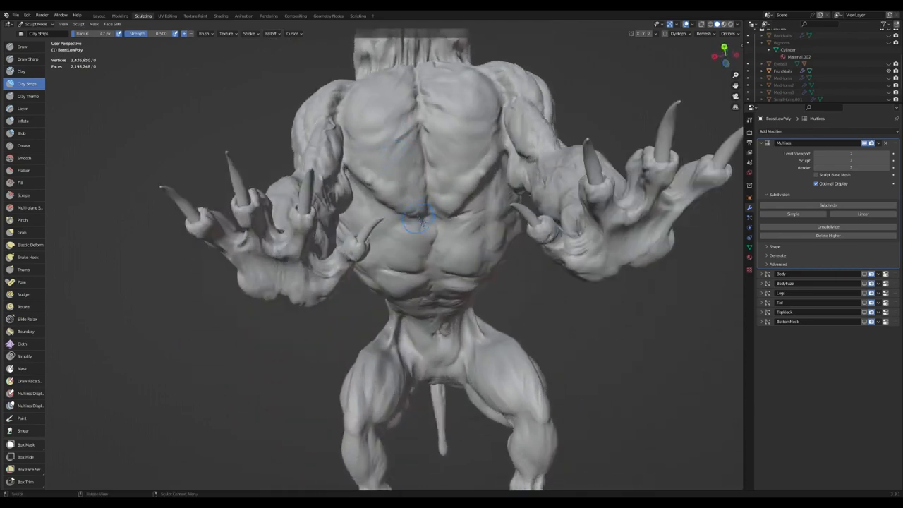
click(22, 232)
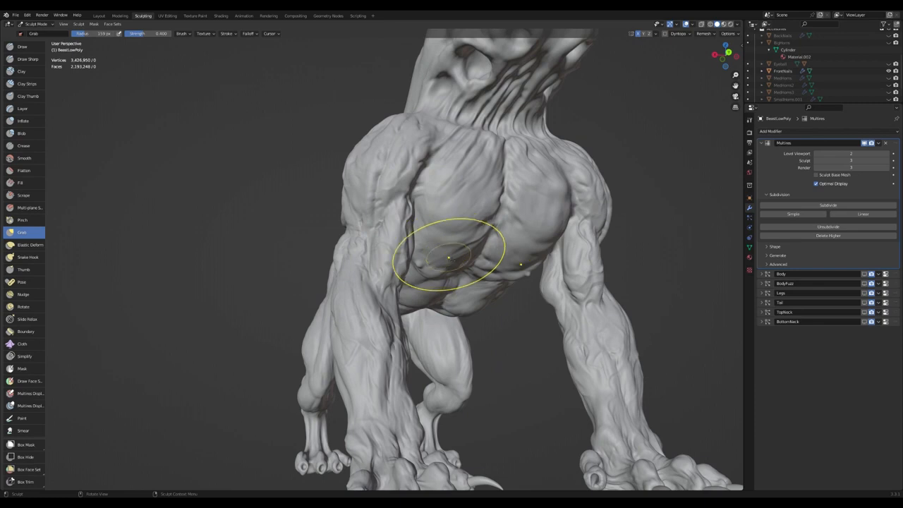
Drag the lower chest and belly mass with a large Grab brush to reshape the torso
drag(452, 254, 416, 244)
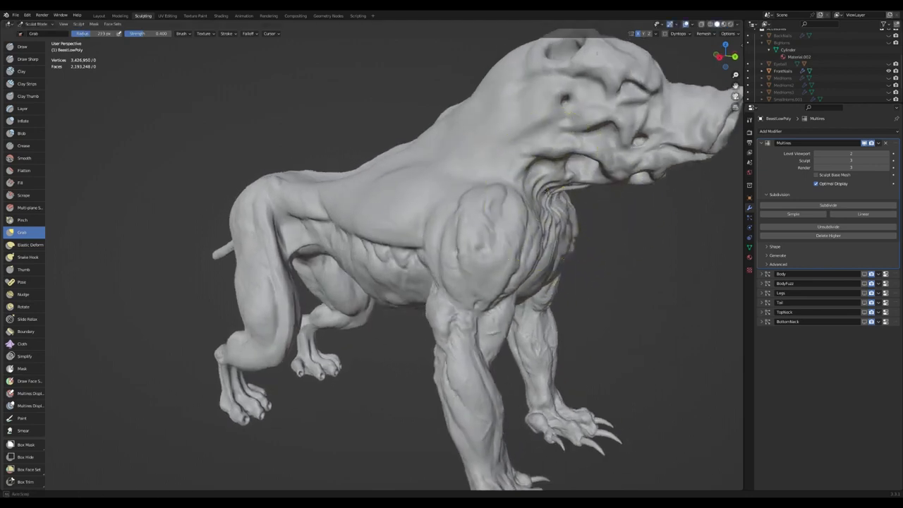
Zoom out to show the whole creature with torso, clawed legs, tail and head
scroll(down, 3)
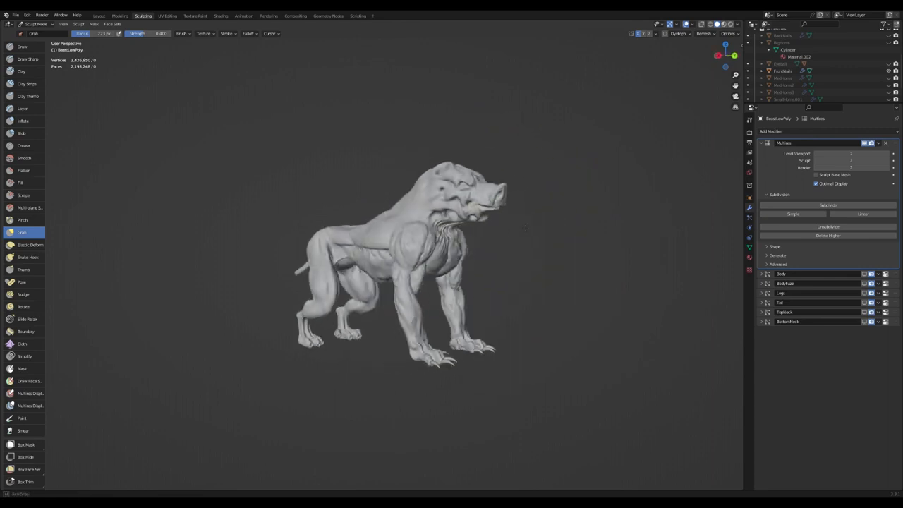